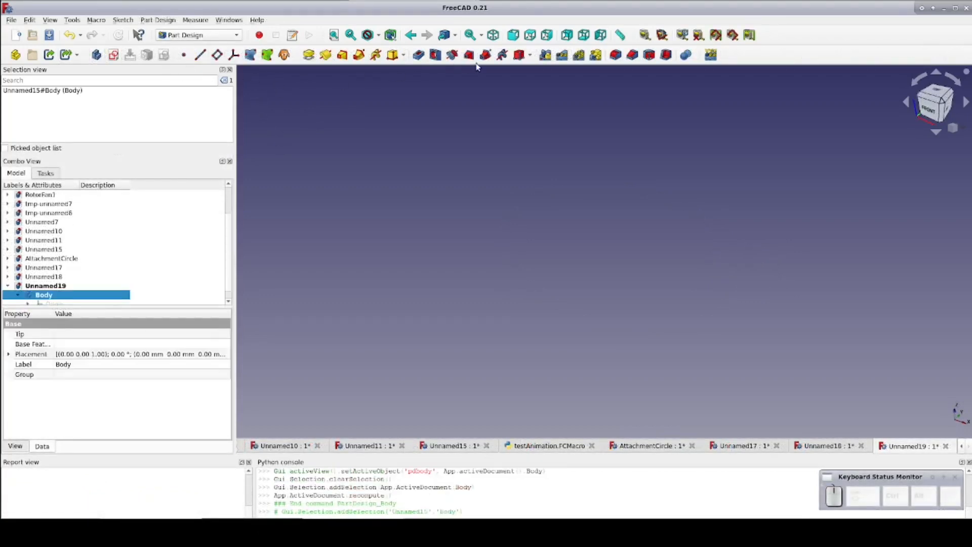
# - Start a sketch on the XZ plane and draw the closed five-sided cup half-profile
pyautogui.click(111, 55)
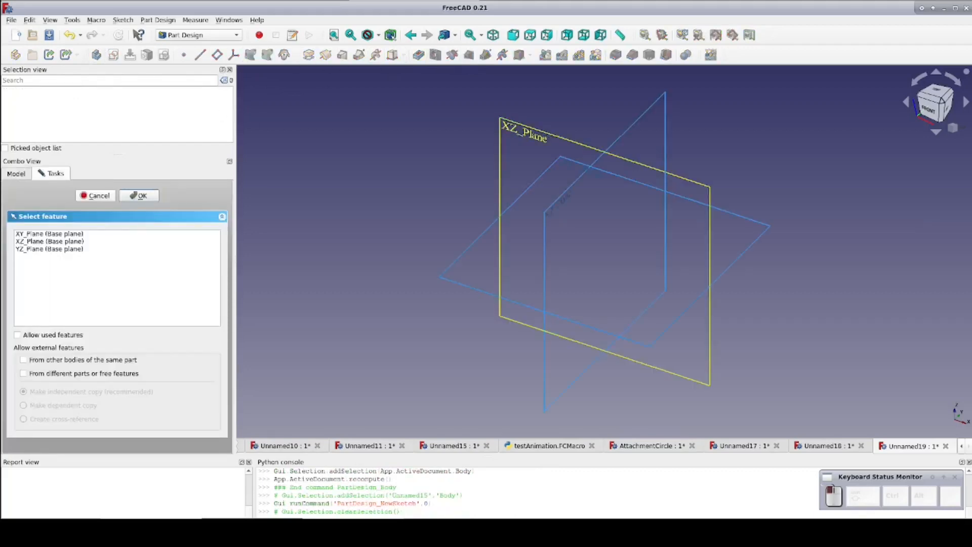
pyautogui.click(138, 195)
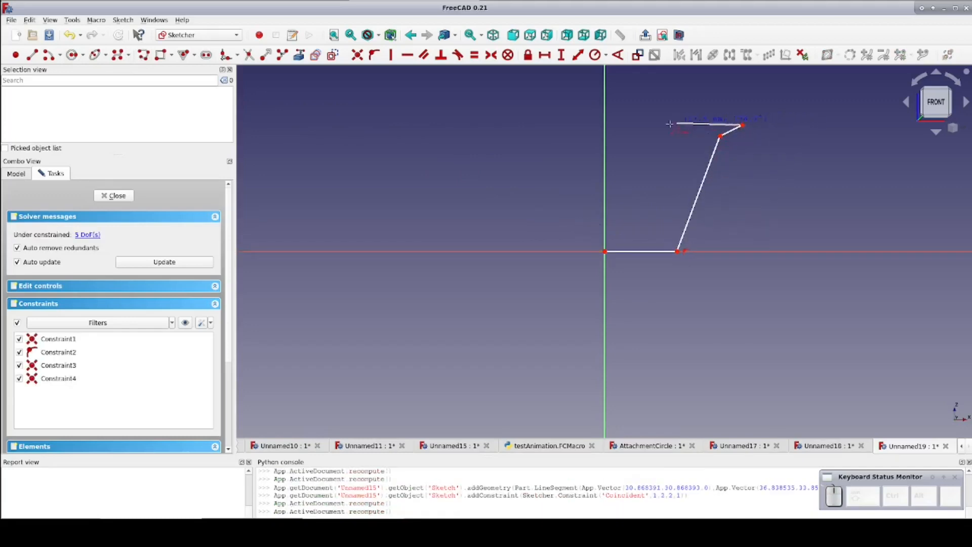
pyautogui.moveTo(673, 125); pyautogui.dragTo(604, 127)
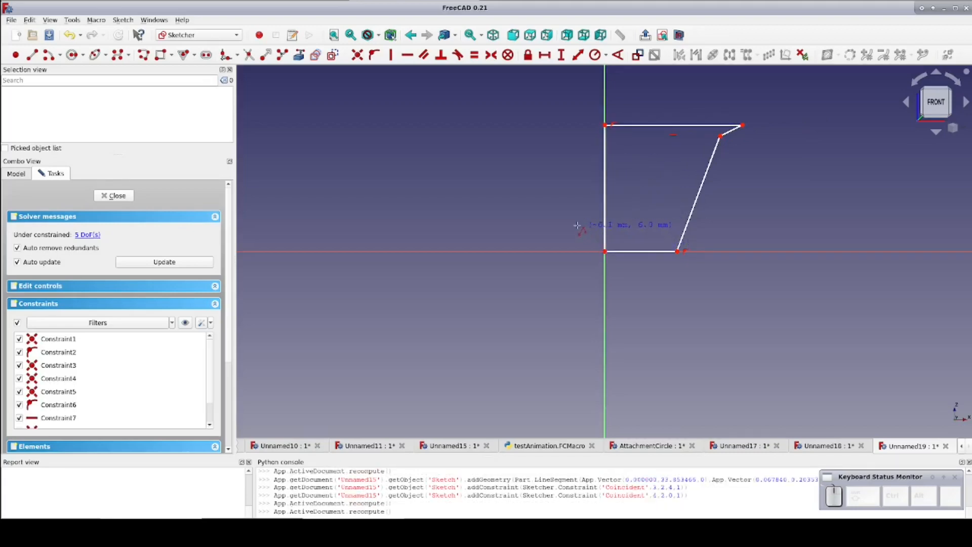
pyautogui.moveTo(577, 225)
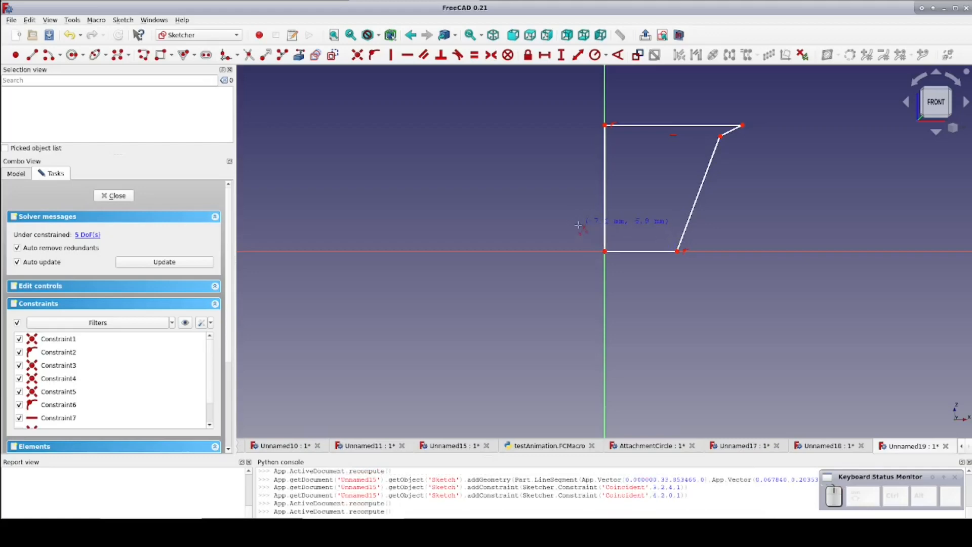
pyautogui.moveTo(401, 172)
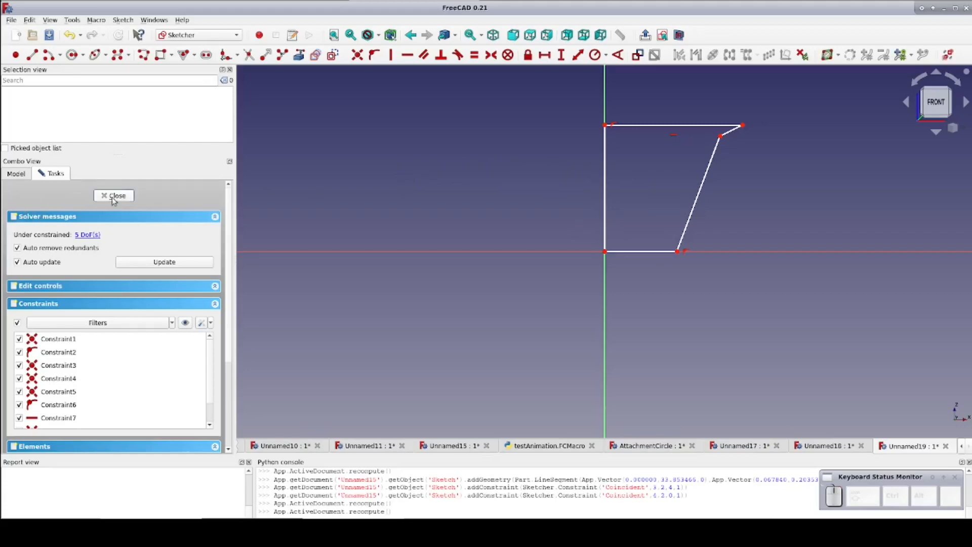
# - Close the sketch and revolve the profile 180° around the vertical axis
pyautogui.click(114, 195)
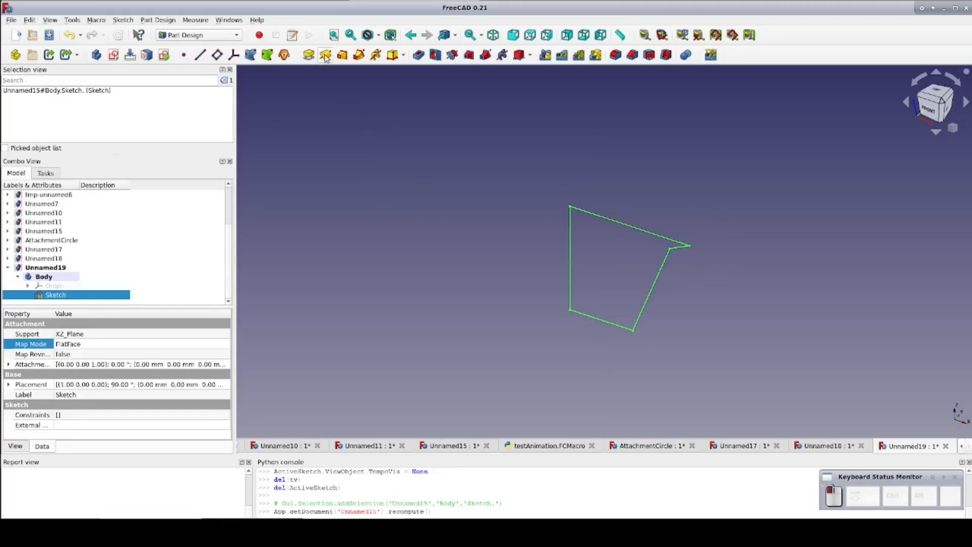
pyautogui.click(323, 55)
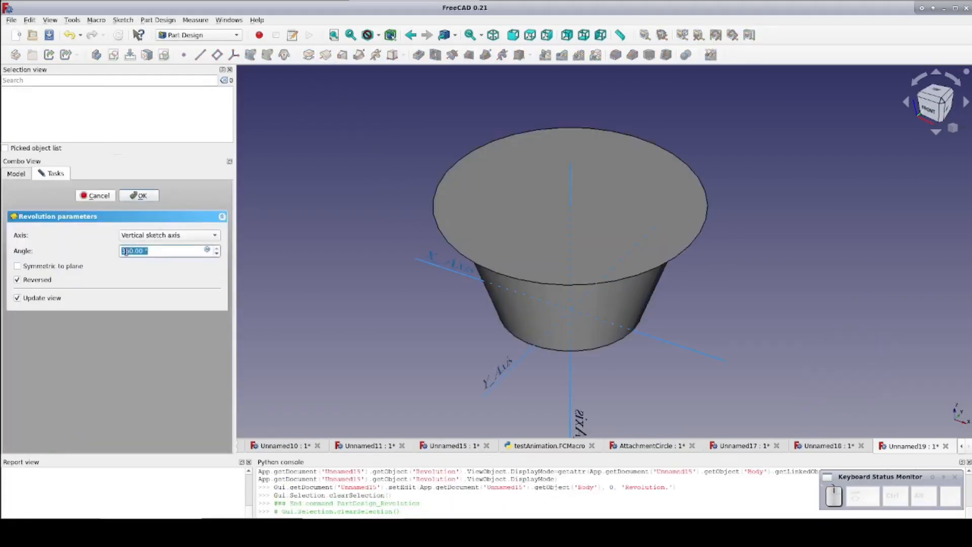
pyautogui.write('180')
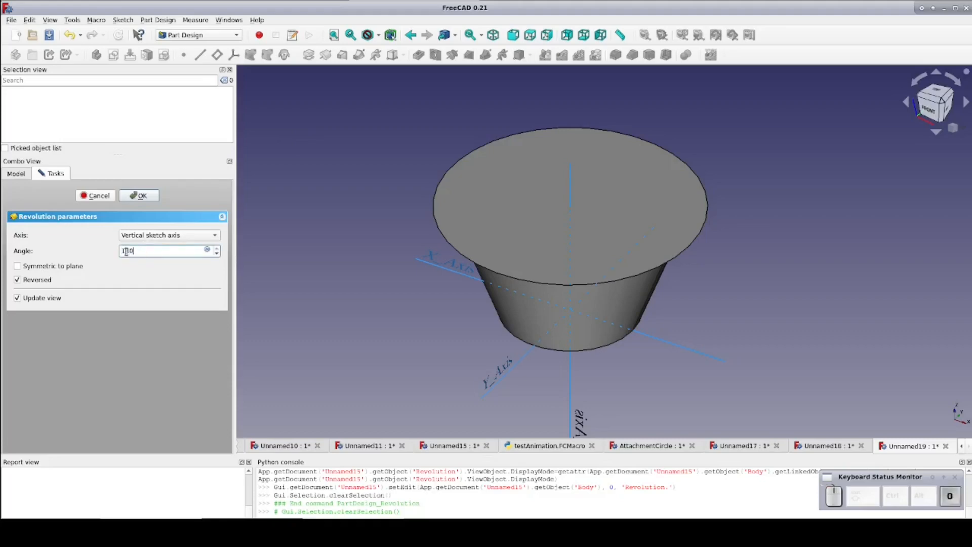
pyautogui.click(139, 195)
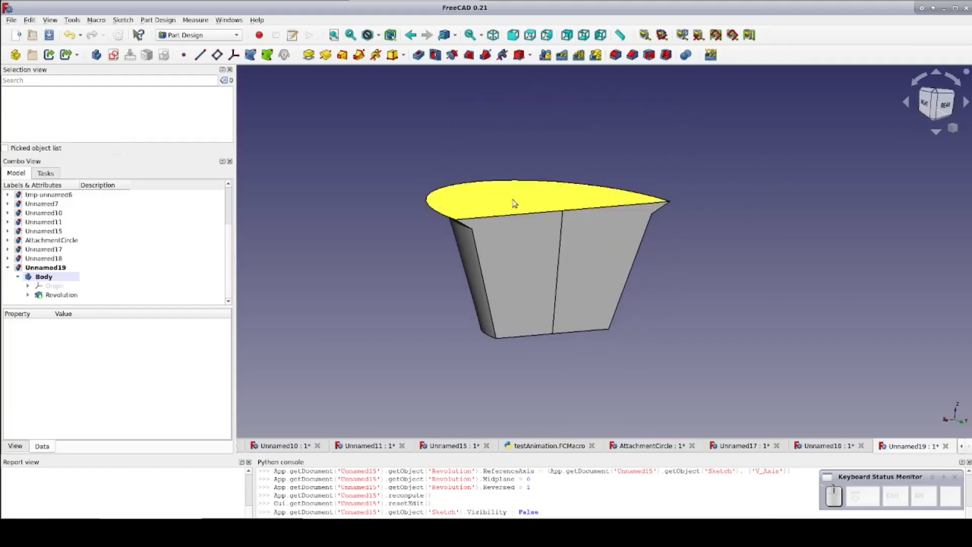
# - Shell the half cup with 2 mm inward walls, removing the top and cut faces
pyautogui.click(510, 244)
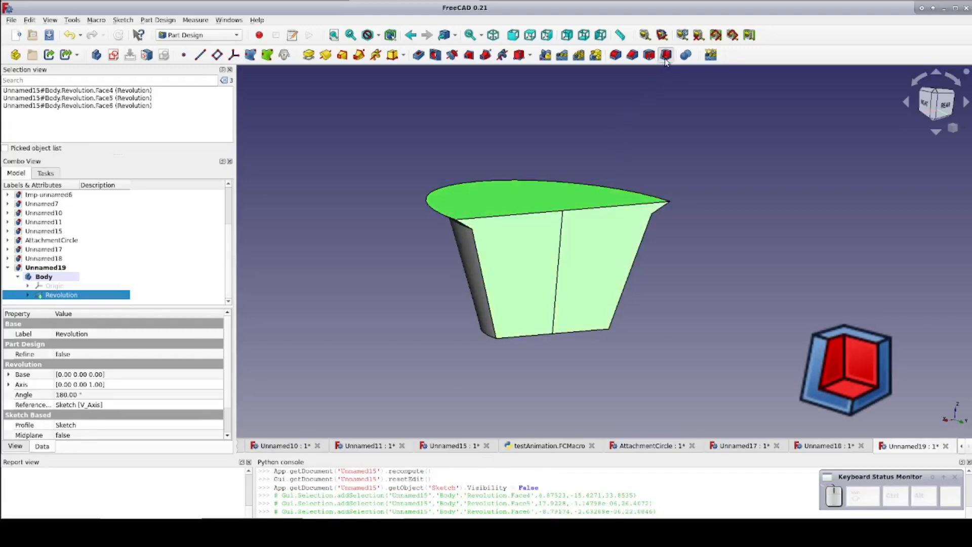
pyautogui.click(664, 55)
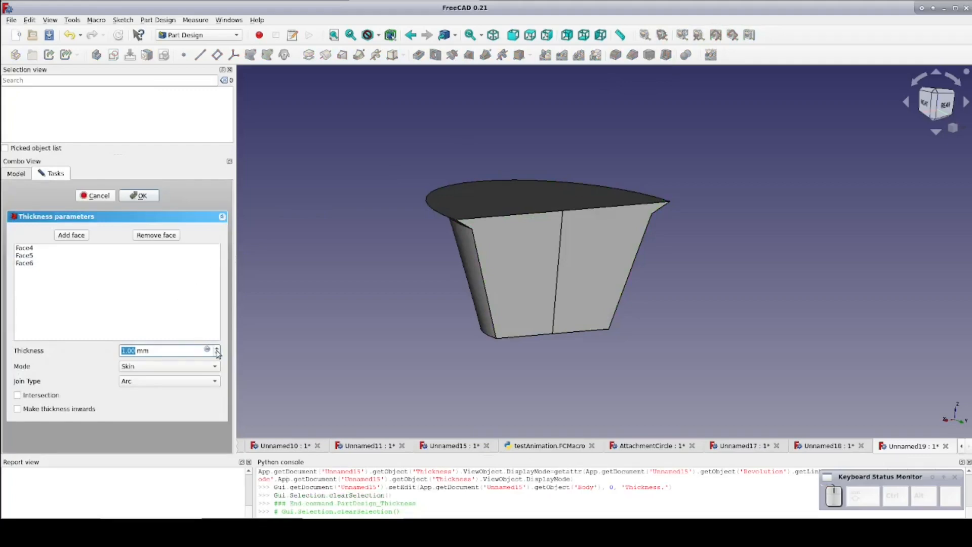
pyautogui.click(216, 347)
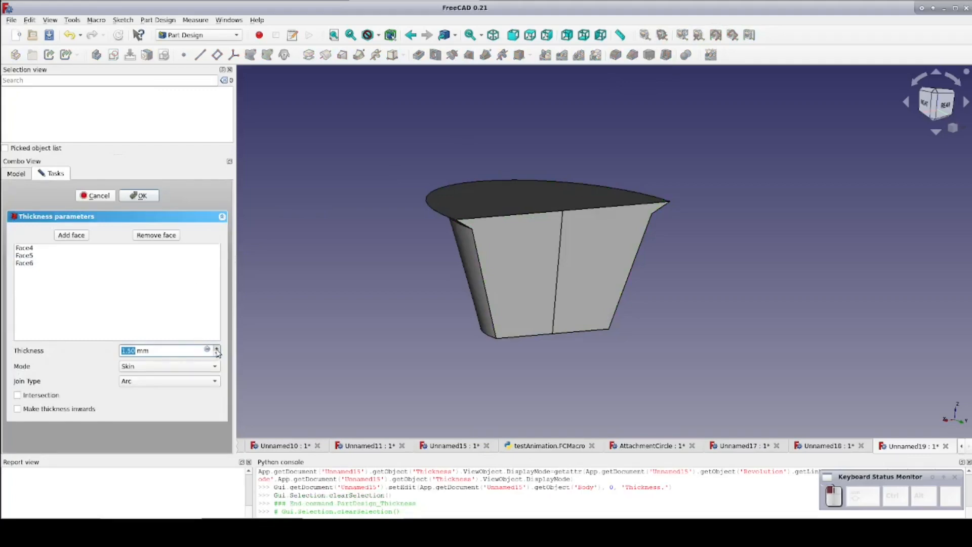
pyautogui.click(217, 347)
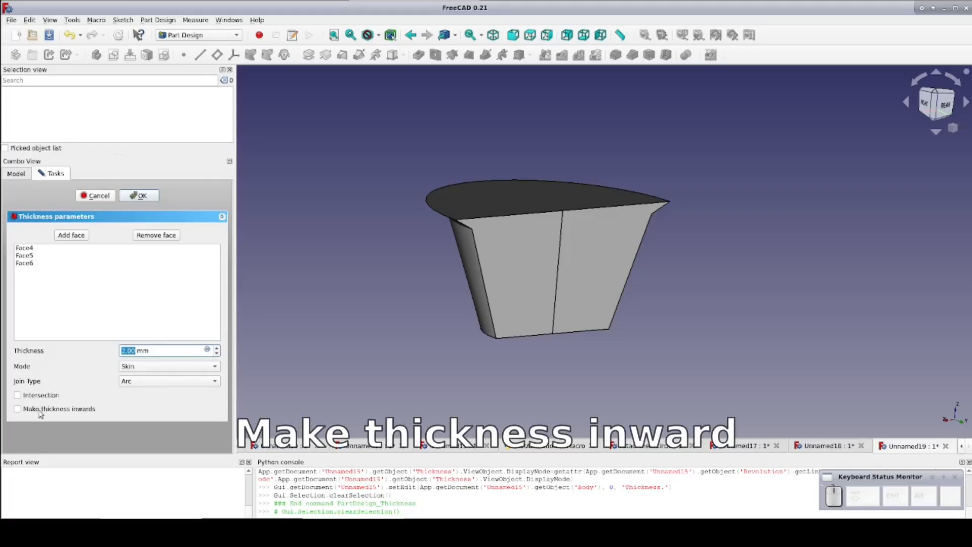
pyautogui.click(16, 409)
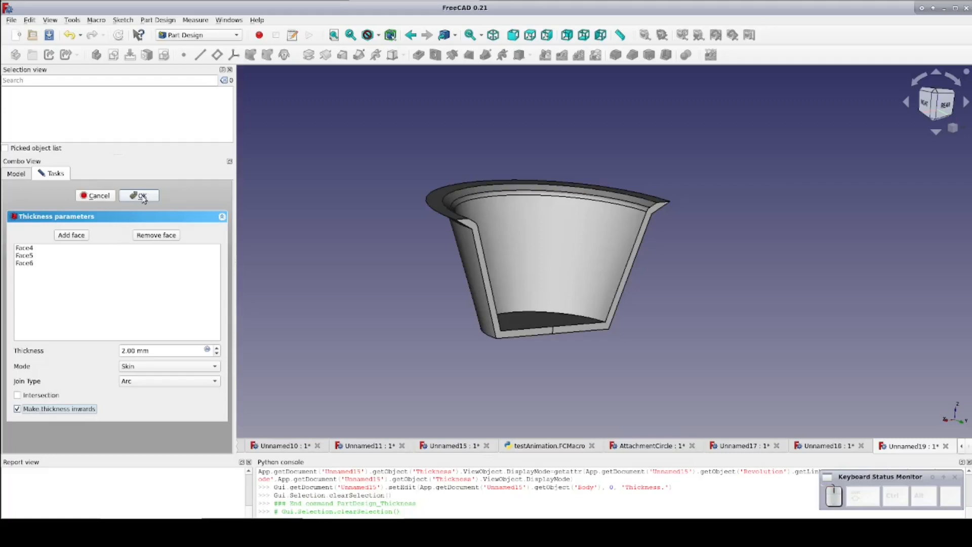
pyautogui.click(139, 196)
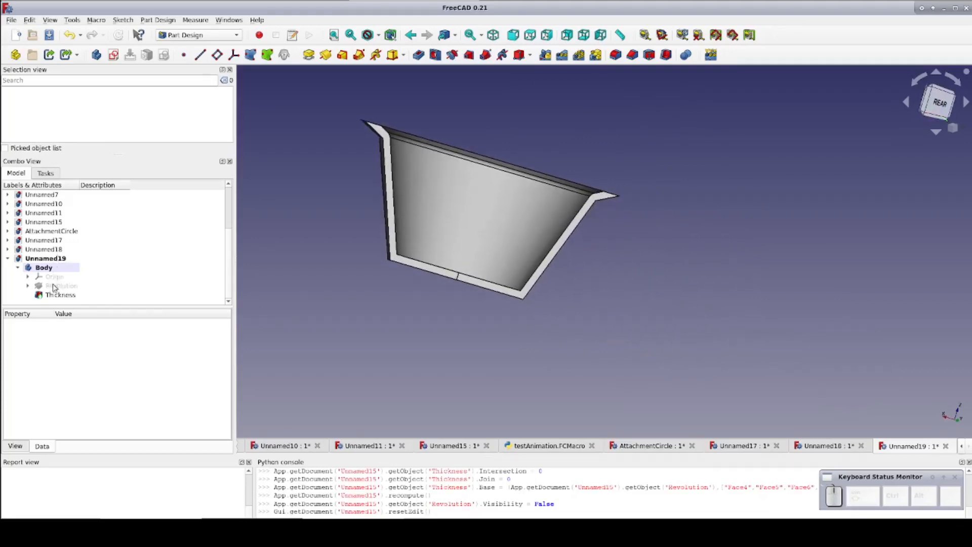
# - Clone the Thickness shell feature into a second body, Body001
pyautogui.click(60, 295)
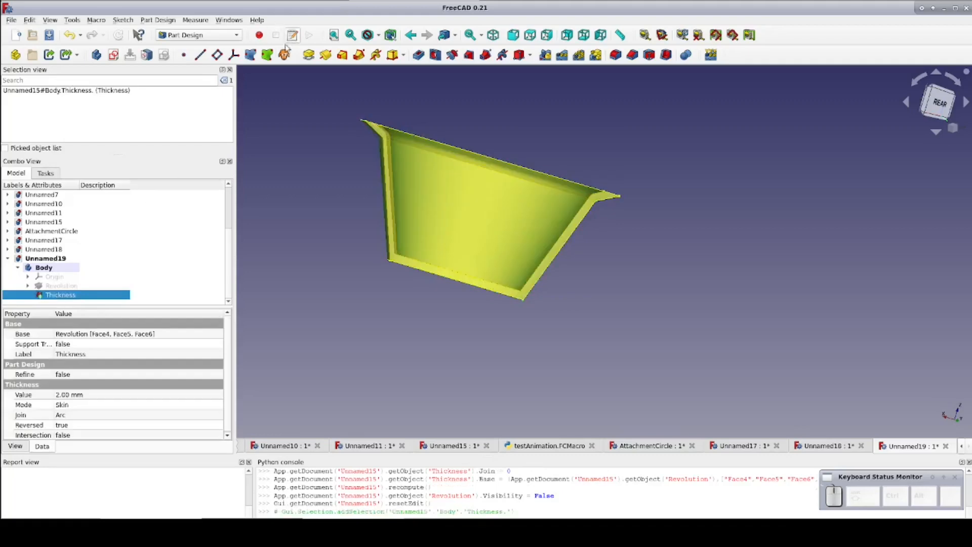
pyautogui.click(283, 54)
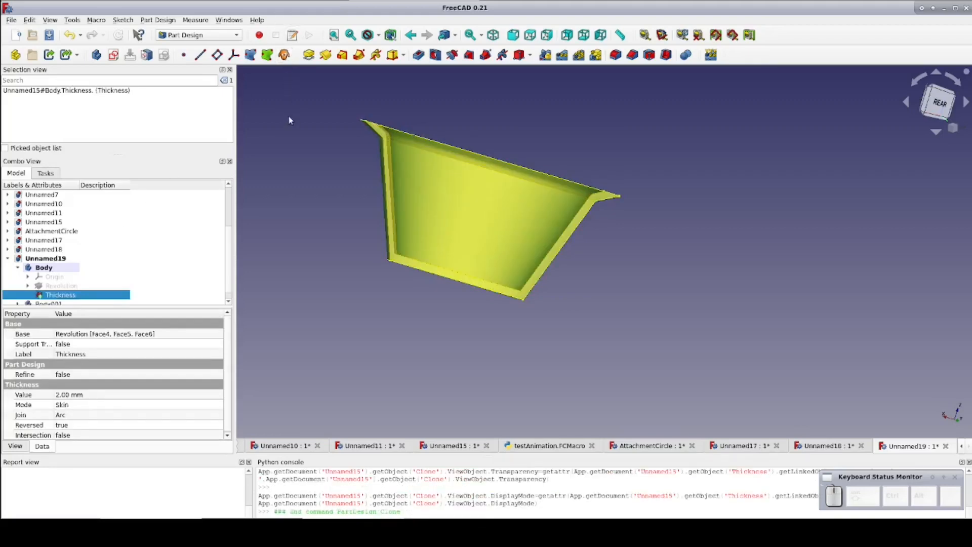
pyautogui.moveTo(285, 115)
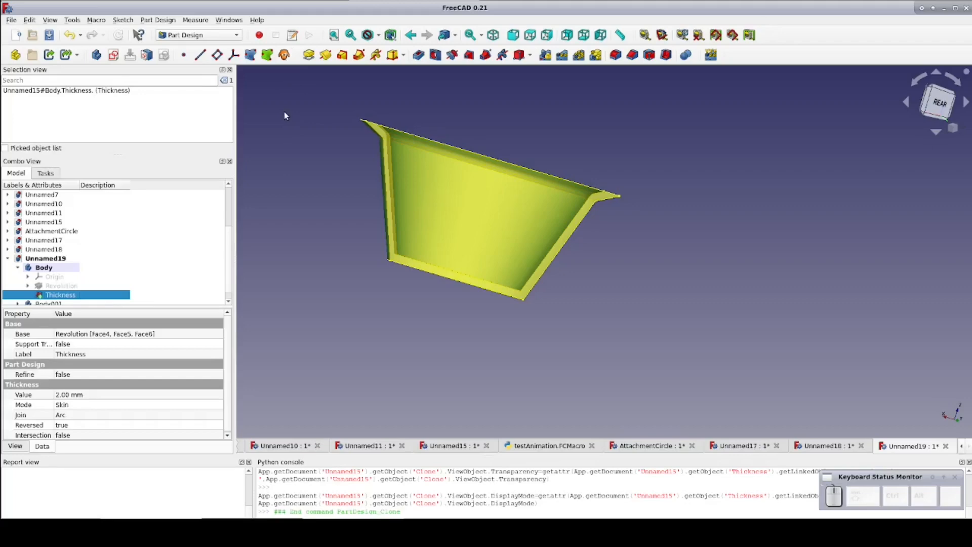
pyautogui.moveTo(316, 148)
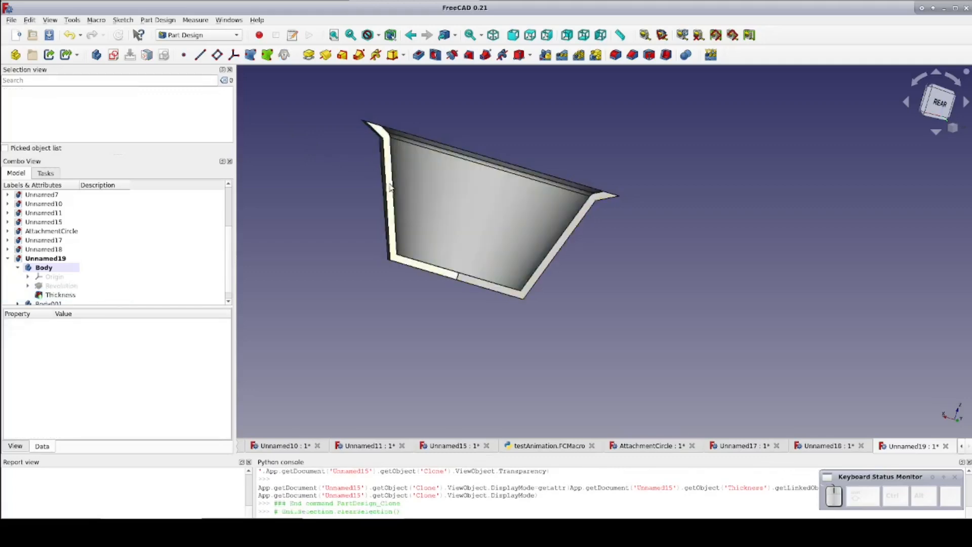
# - Bind the shell's two cut faces into a SubShapeBinder offset by -0.5 mm
pyautogui.click(545, 264)
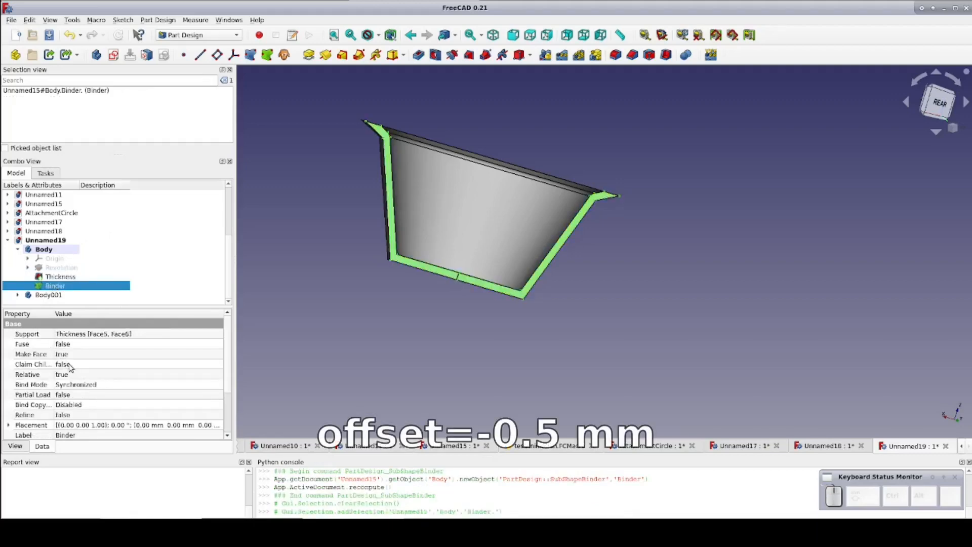
pyautogui.moveTo(101, 371)
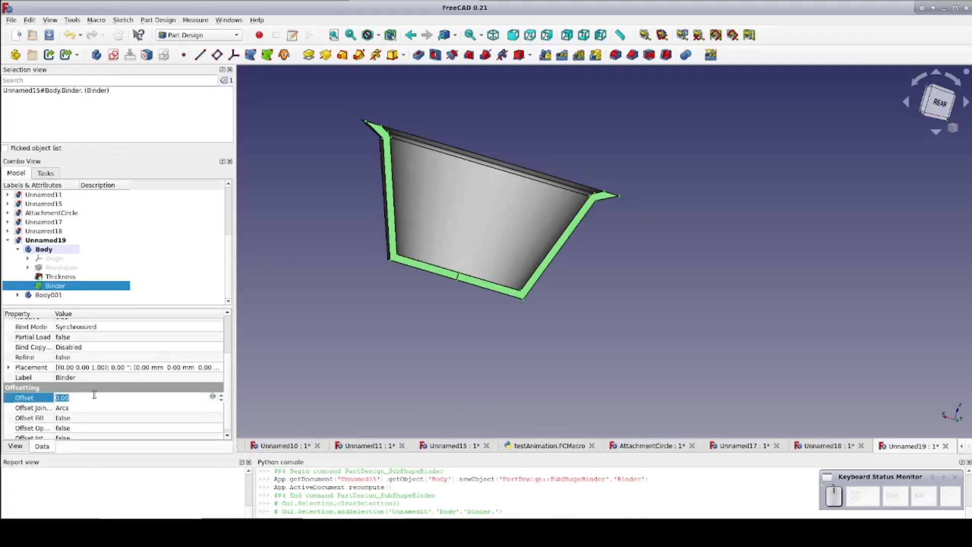
pyautogui.write('-0.')
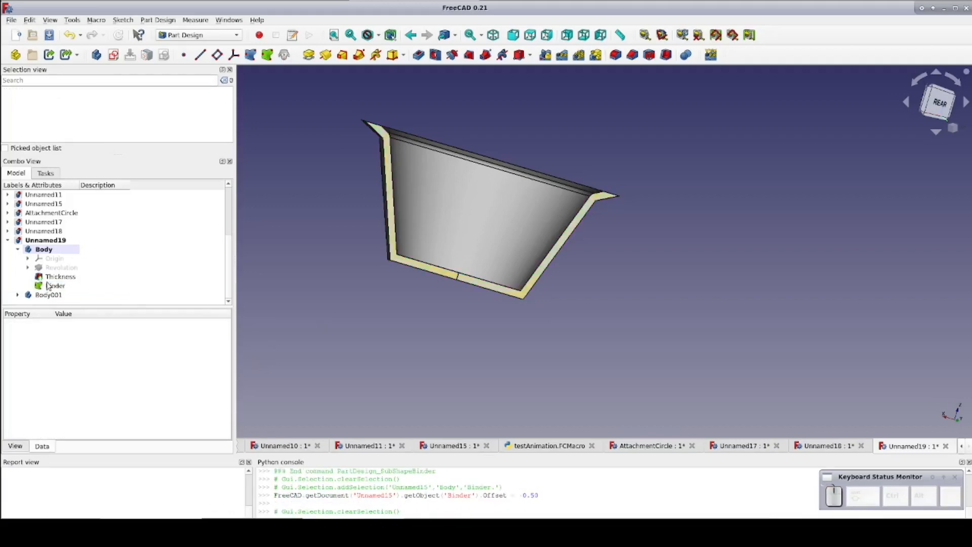
pyautogui.click(55, 285)
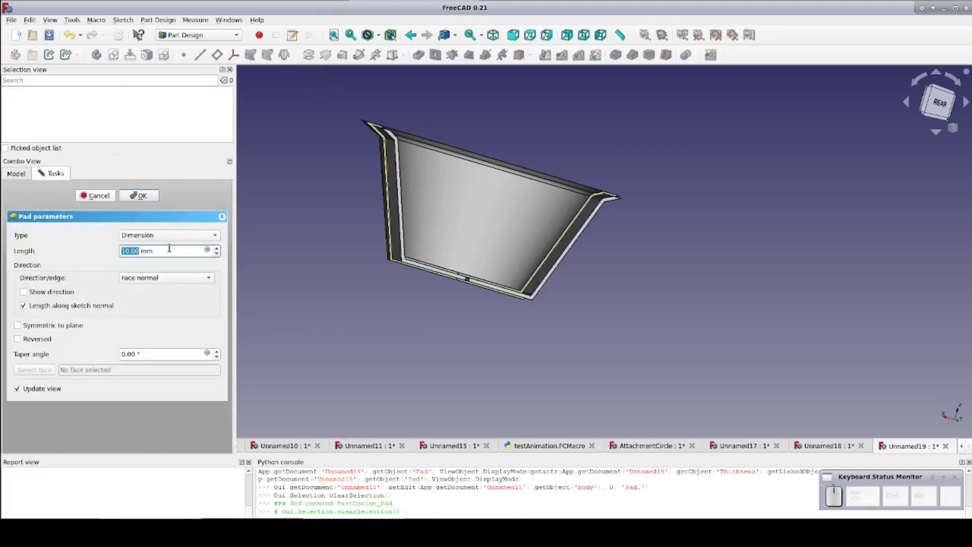
# - Pad the offset binder 1 mm into a thin tongue and orbit to inspect it
pyautogui.write('1')
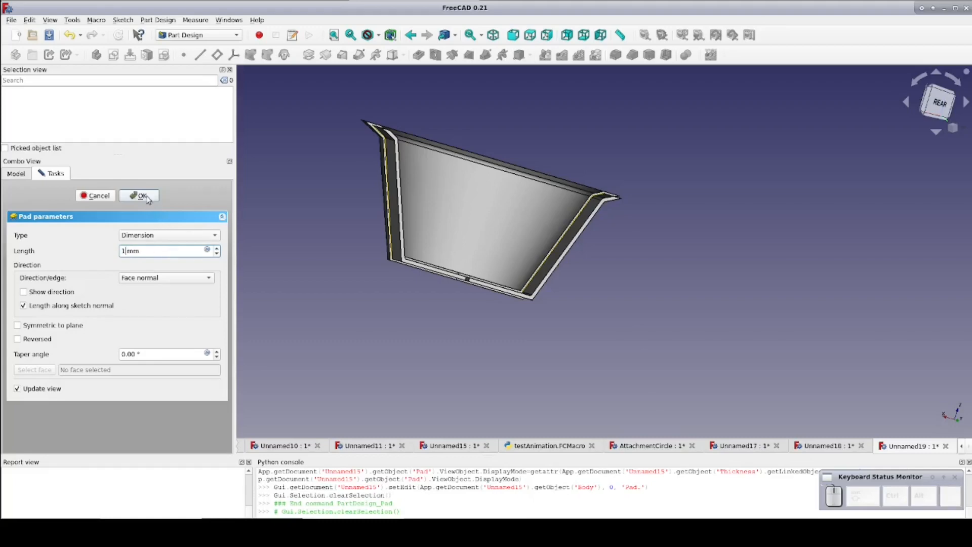
pyautogui.click(140, 195)
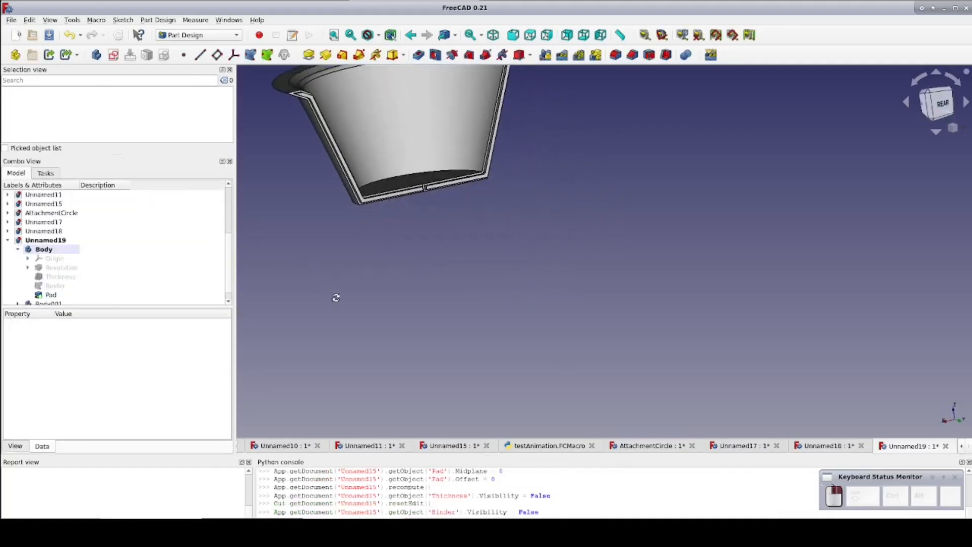
pyautogui.moveTo(335, 298); pyautogui.dragTo(531, 372)
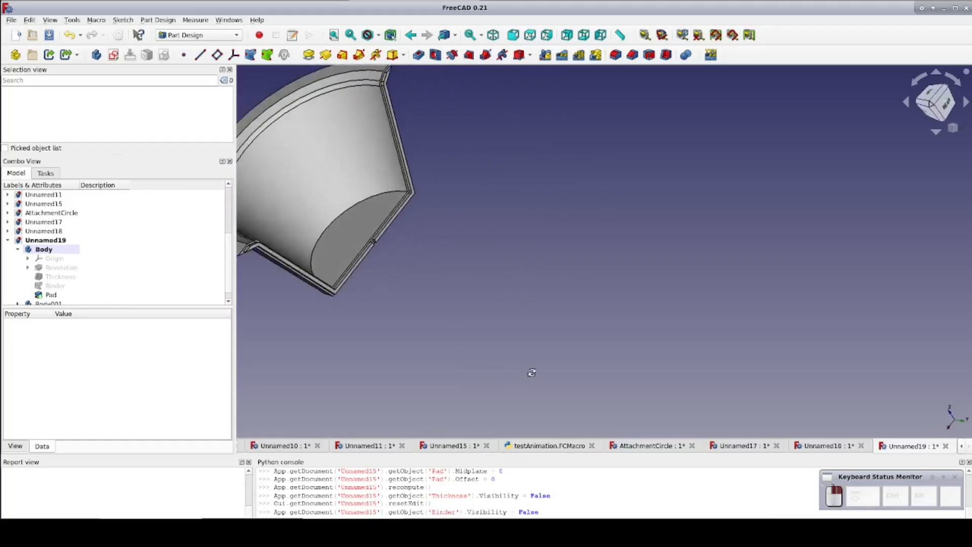
pyautogui.moveTo(531, 372); pyautogui.dragTo(573, 341)
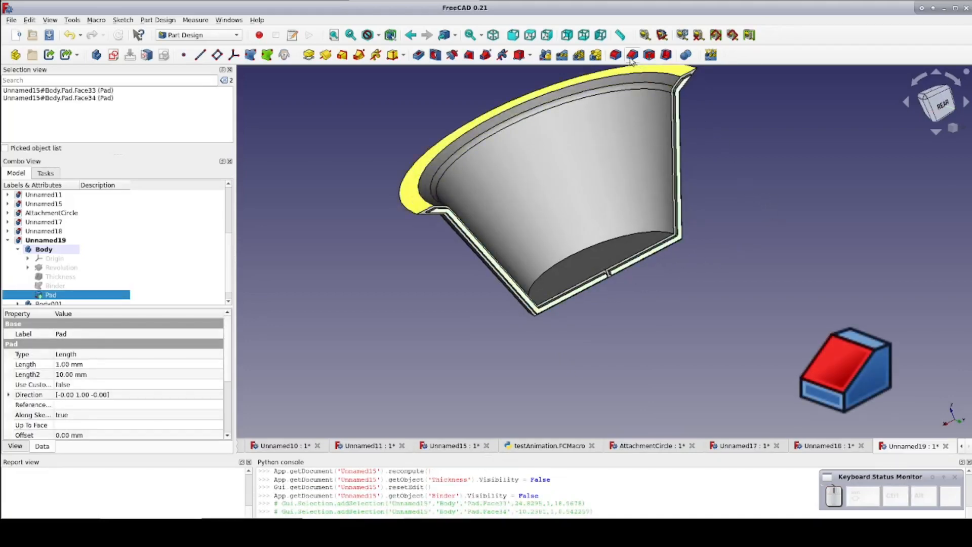
# - Chamfer the tongue's two edge faces by 0.2 mm, then select Body in the tree
pyautogui.click(631, 53)
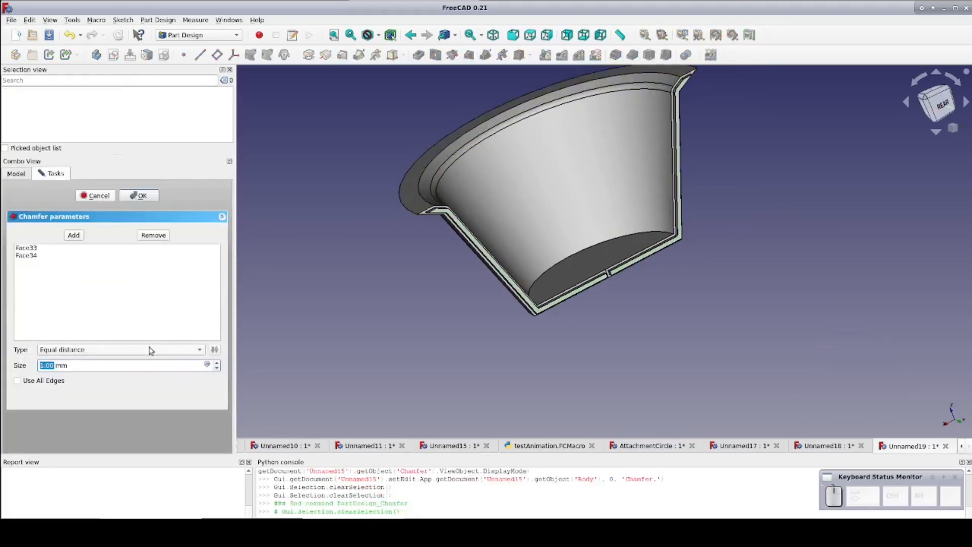
pyautogui.write('0.2')
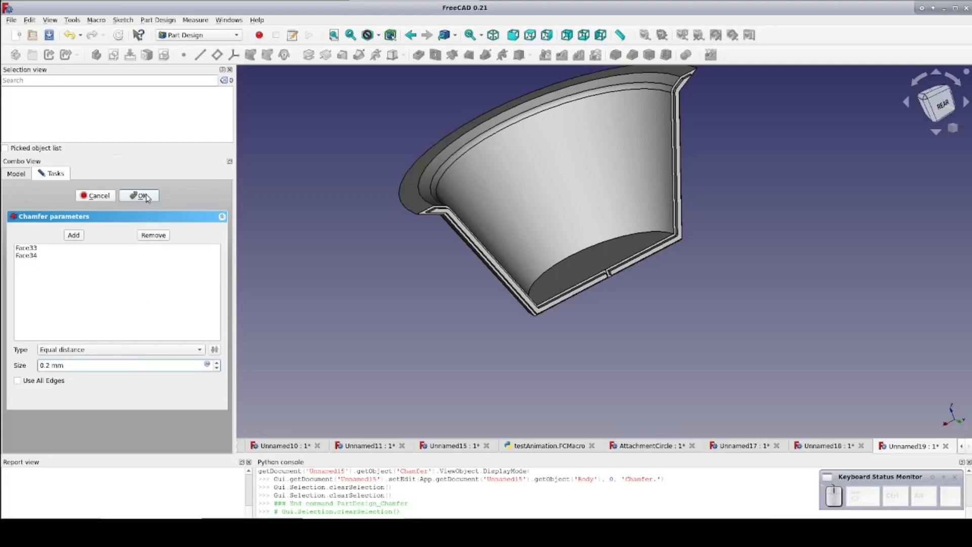
pyautogui.click(139, 195)
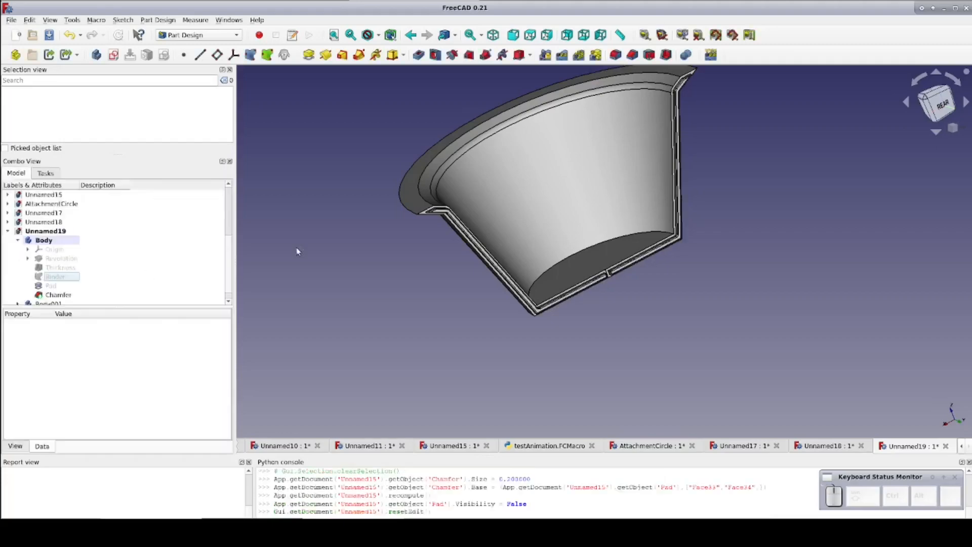
pyautogui.click(44, 230)
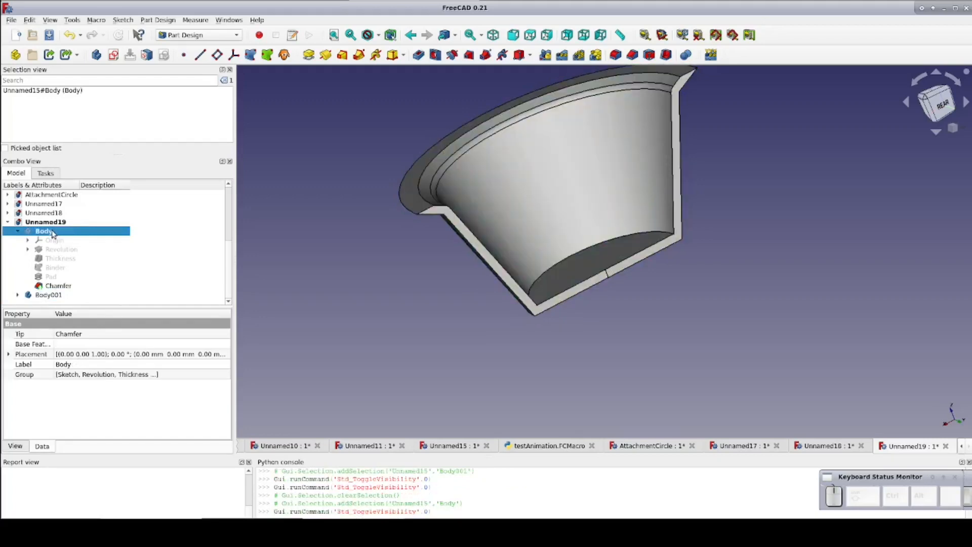
# - Activate Body001 and bind its two groove faces into Binder001 offset 0.5 mm
pyautogui.click(44, 231)
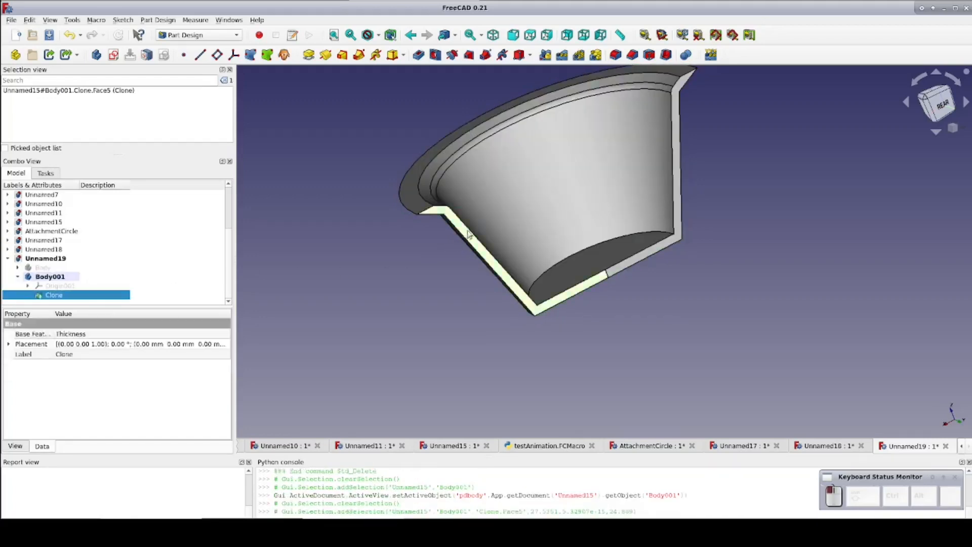
pyautogui.click(678, 188)
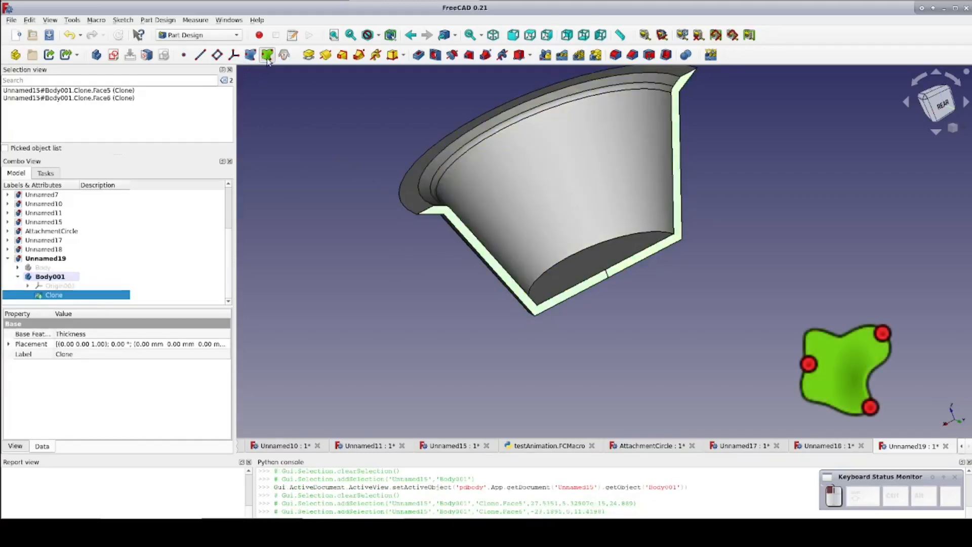
pyautogui.click(265, 55)
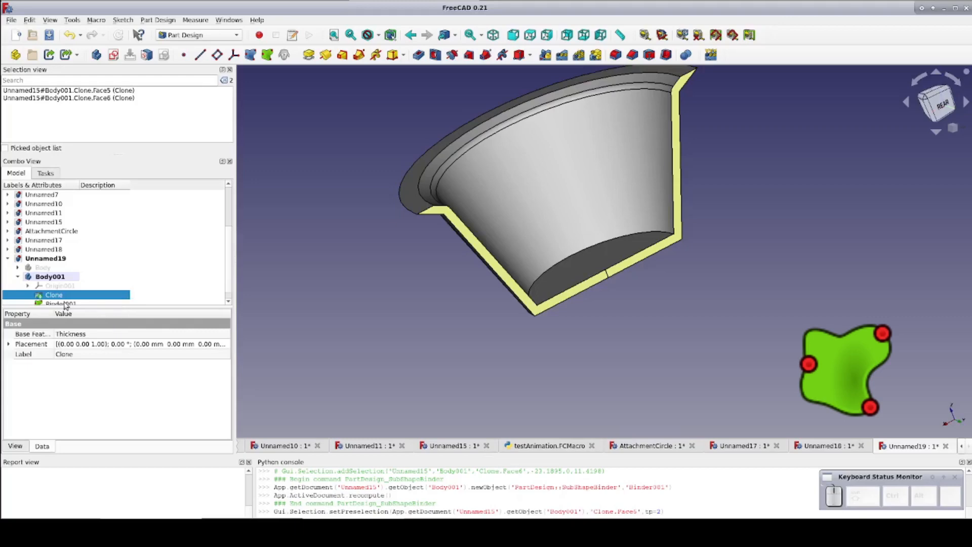
pyautogui.click(60, 303)
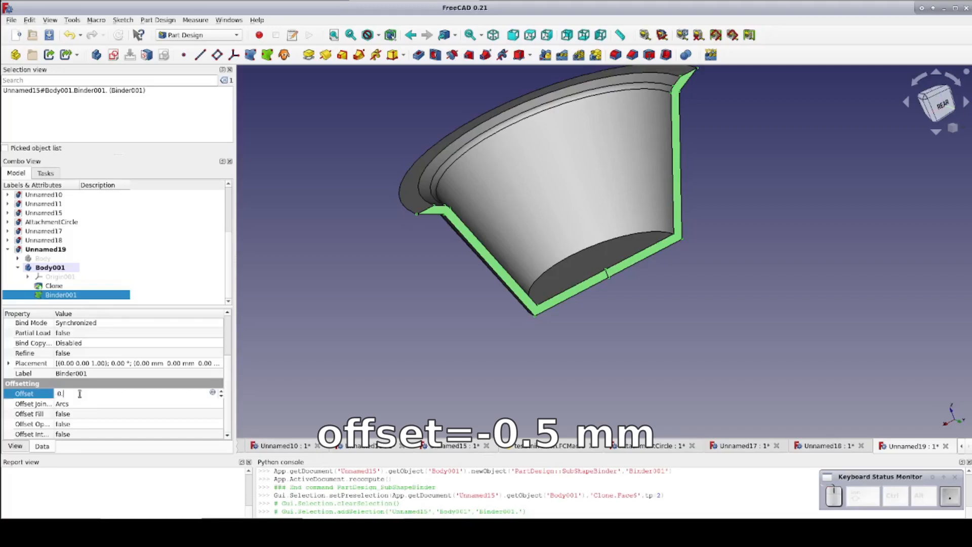
pyautogui.write('0.50')
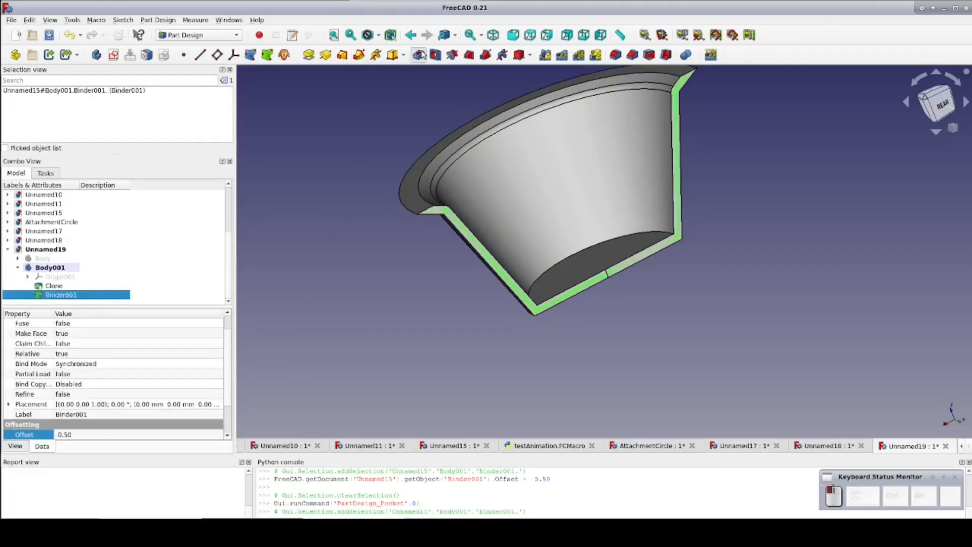
pyautogui.click(418, 54)
pyautogui.write('1')
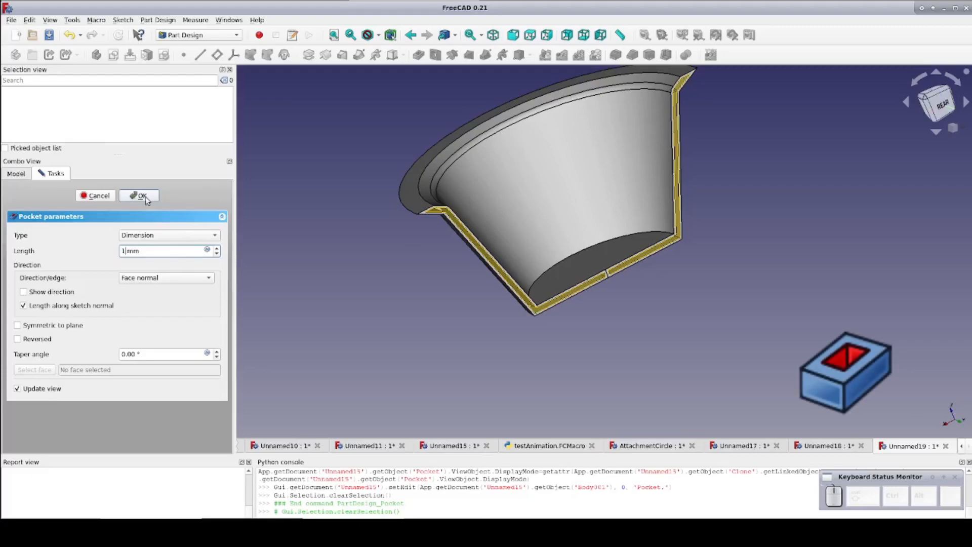
# - Confirm the 1 mm groove pocket and select the first half's Body
pyautogui.click(139, 195)
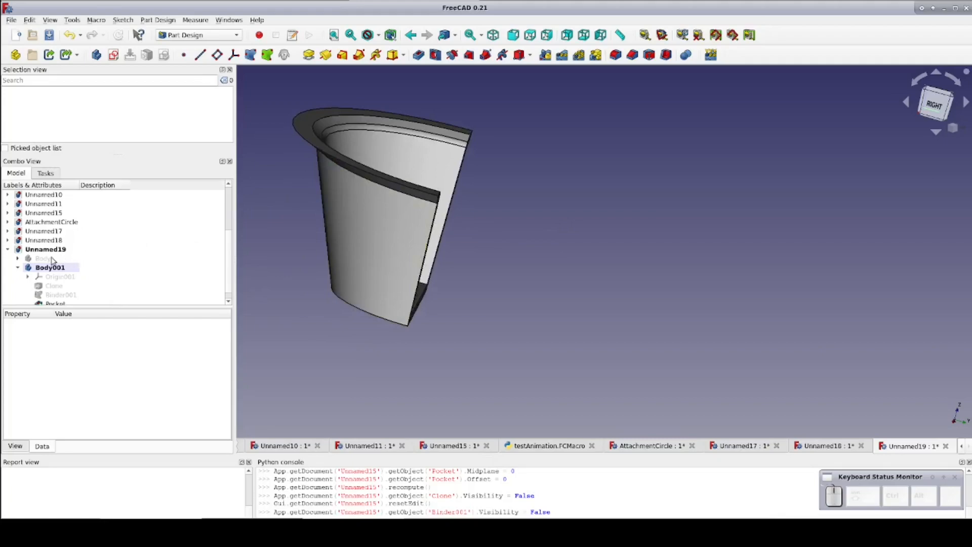
pyautogui.click(43, 258)
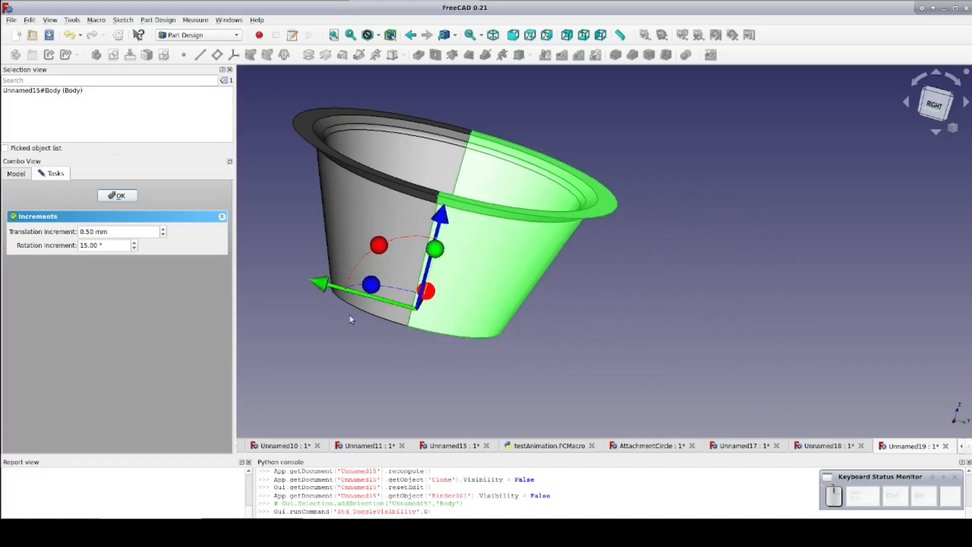
# - Rotate the first half 180° to close the cup and switch to a standard side view
pyautogui.click(117, 196)
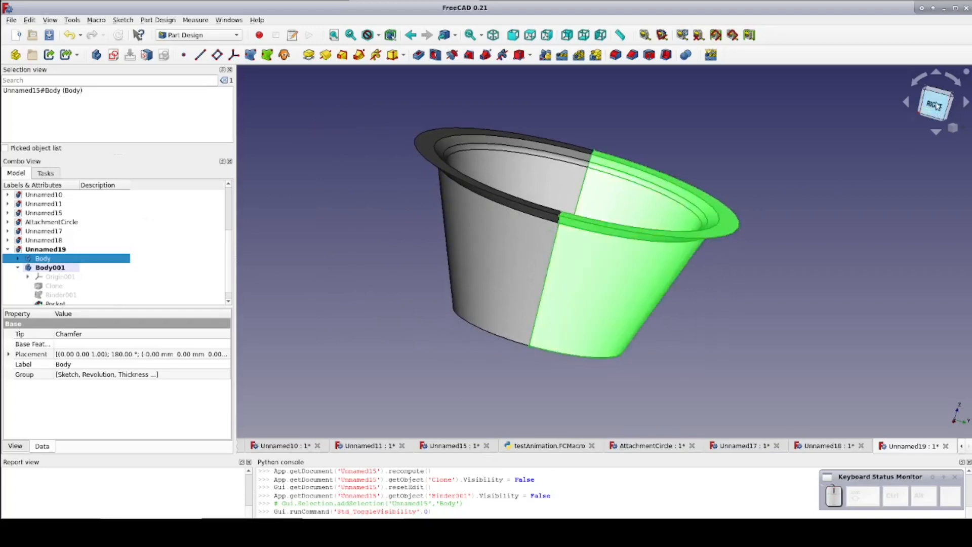
pyautogui.click(932, 103)
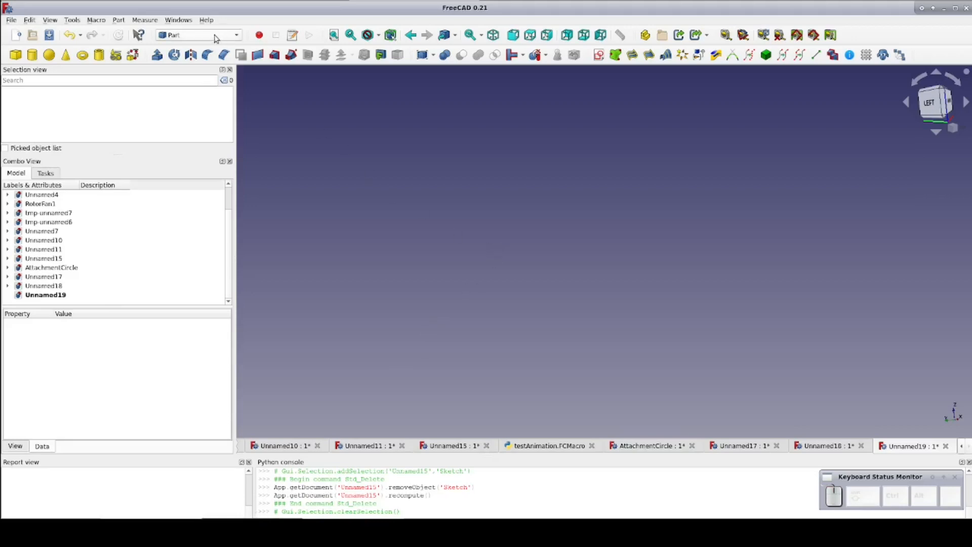
pyautogui.moveTo(497, 249)
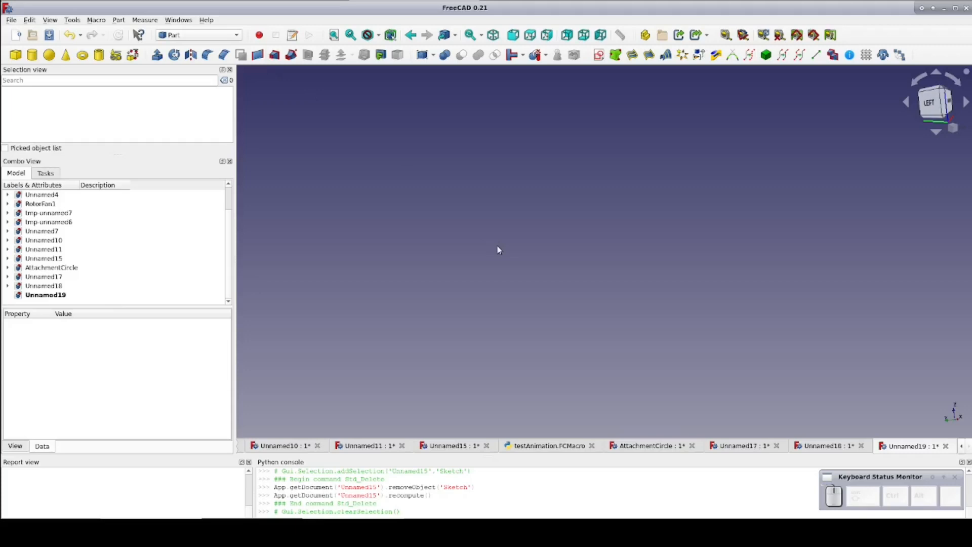
pyautogui.moveTo(460, 197)
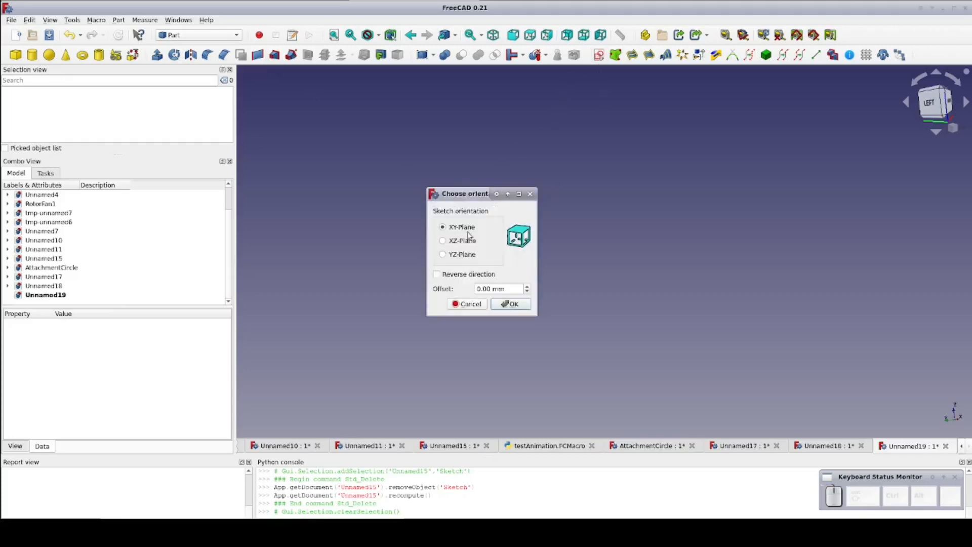
# - Sketch an open cup profile polyline on the XZ plane
pyautogui.click(442, 241)
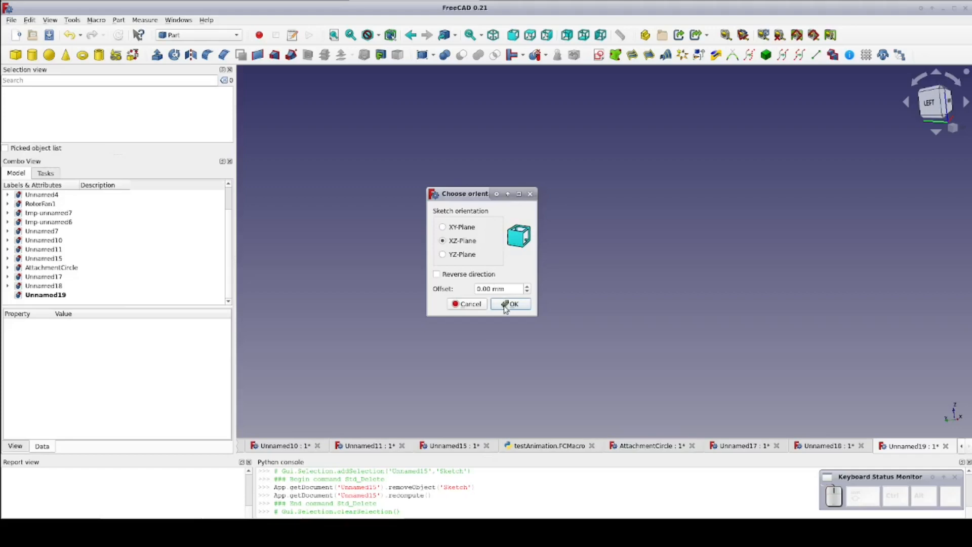
pyautogui.click(511, 304)
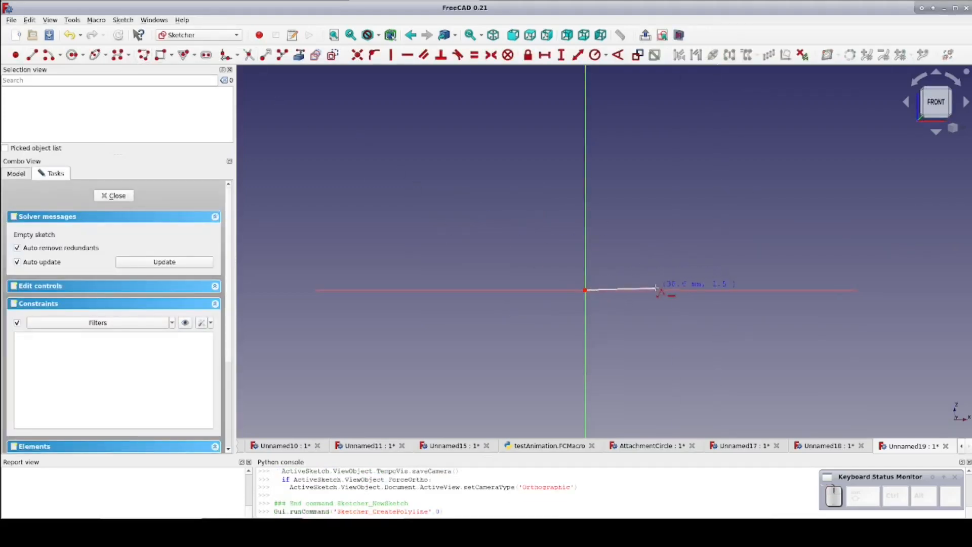
pyautogui.click(699, 188)
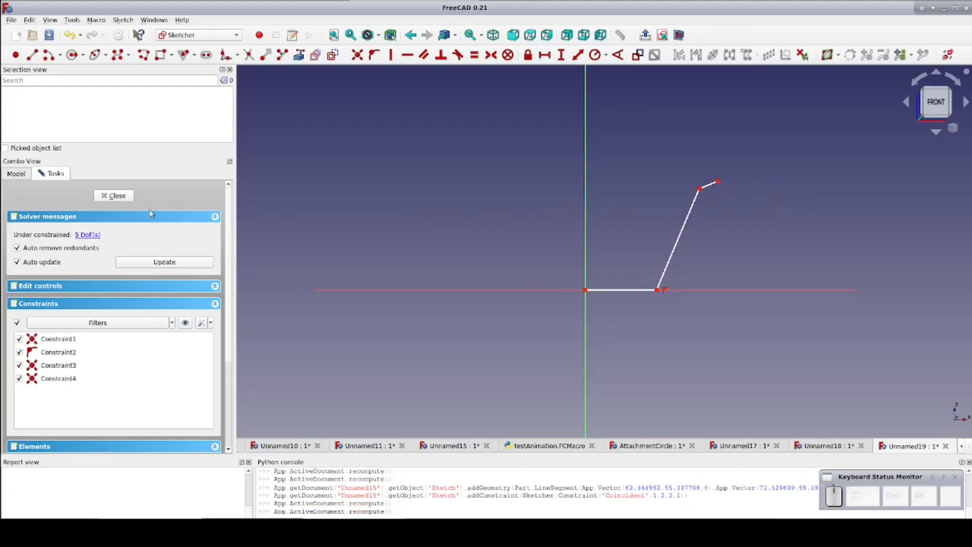
pyautogui.click(114, 196)
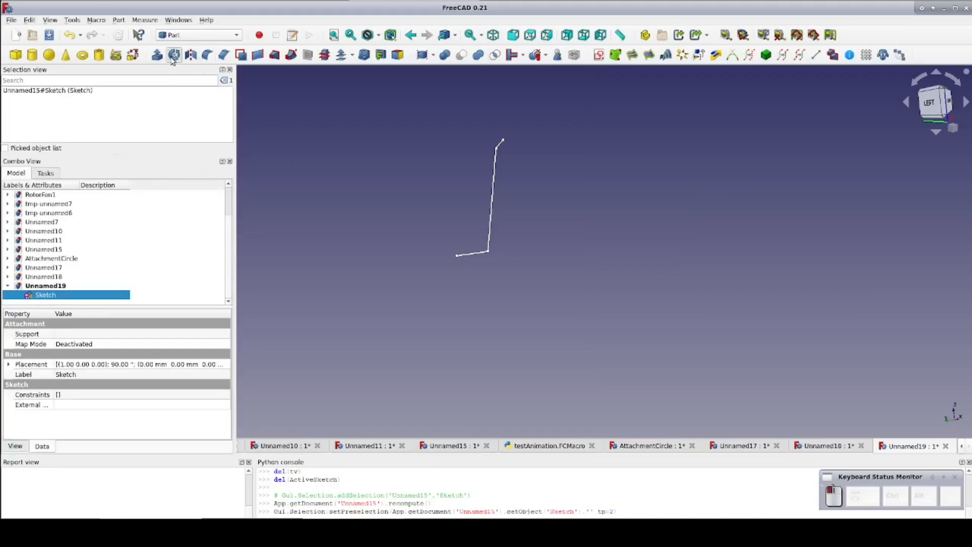
# - Revolve the profile 360° into a cup and give it a filled 2 mm offset
pyautogui.click(175, 54)
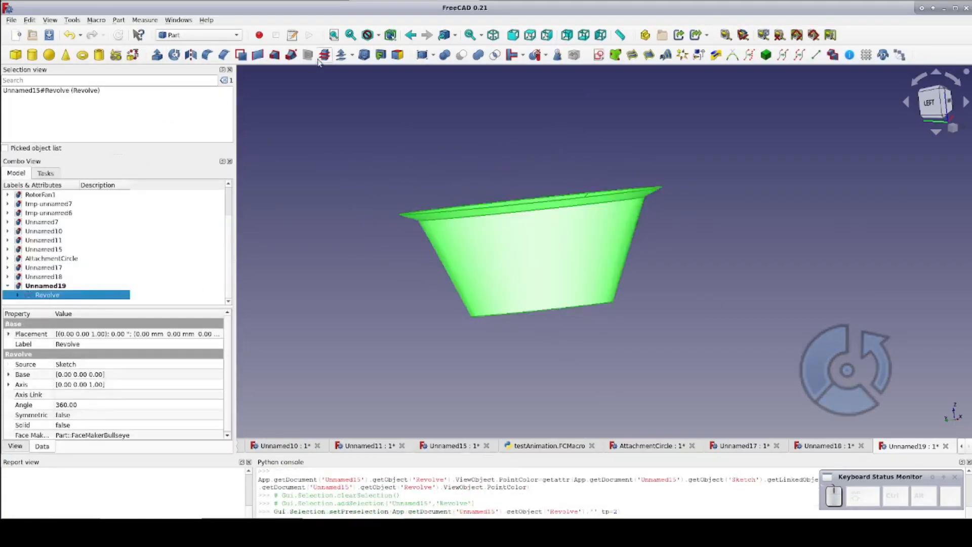
pyautogui.click(323, 55)
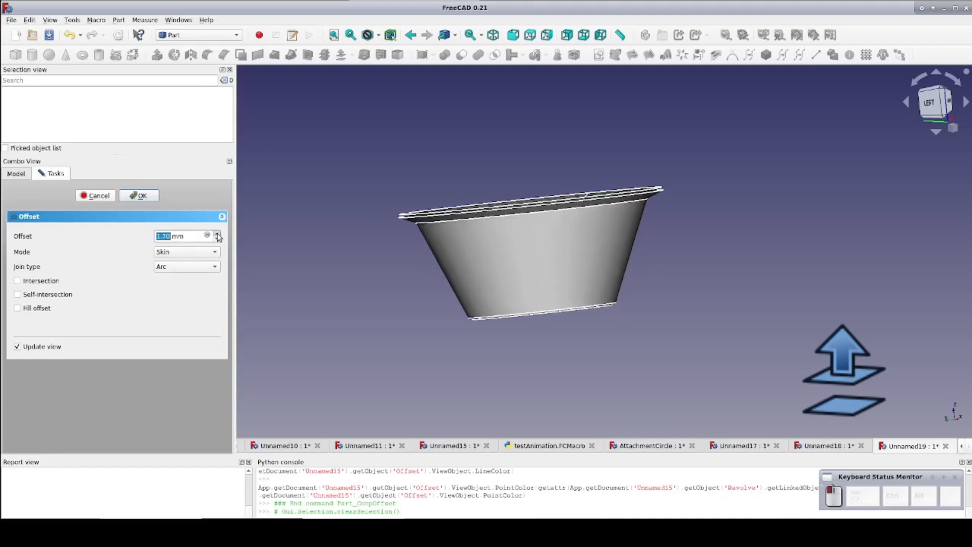
pyautogui.click(18, 307)
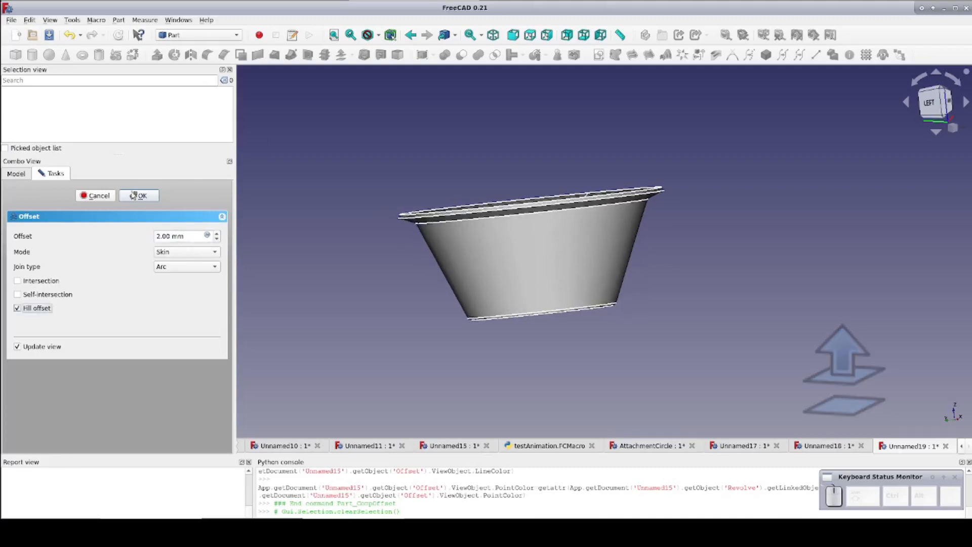
pyautogui.click(139, 195)
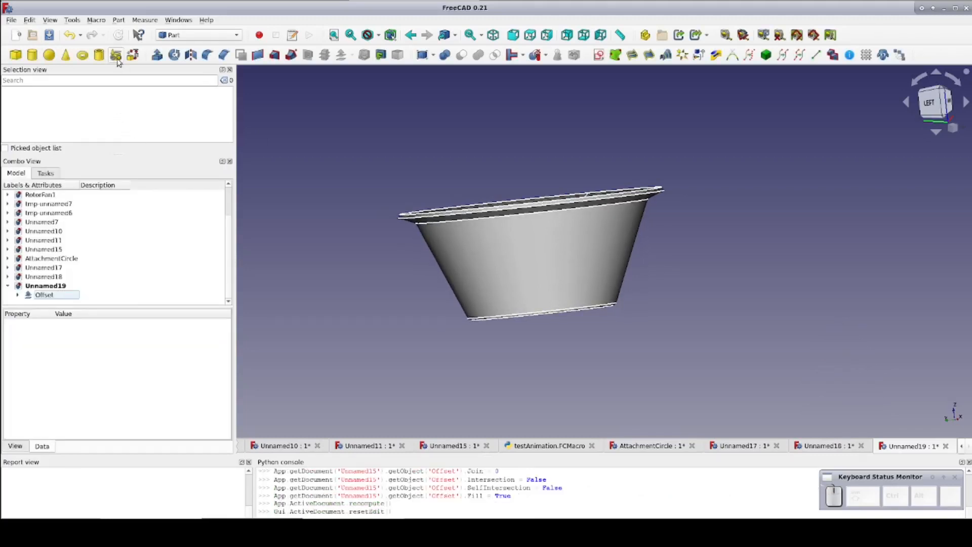
# - Create a 150 × 150 mm Plane primitive
pyautogui.click(115, 55)
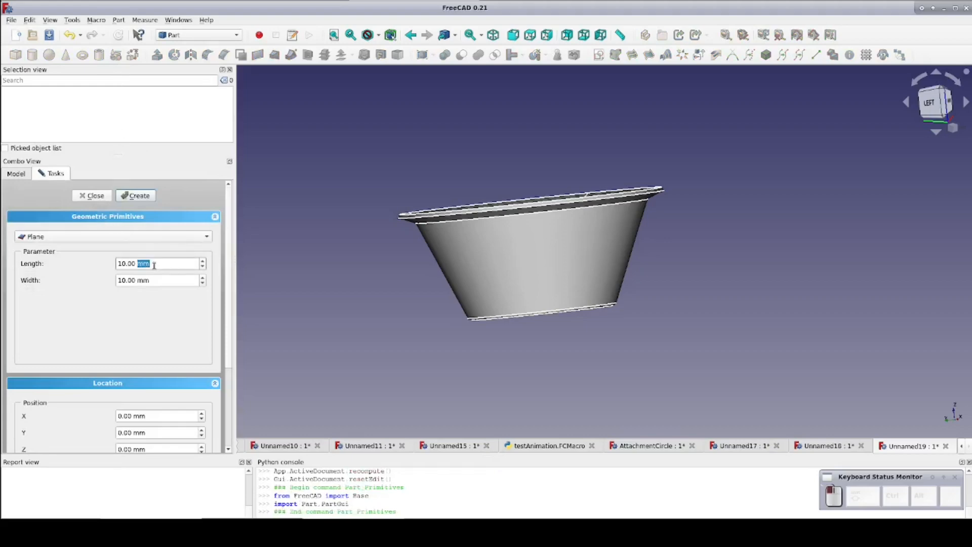
pyautogui.write('15')
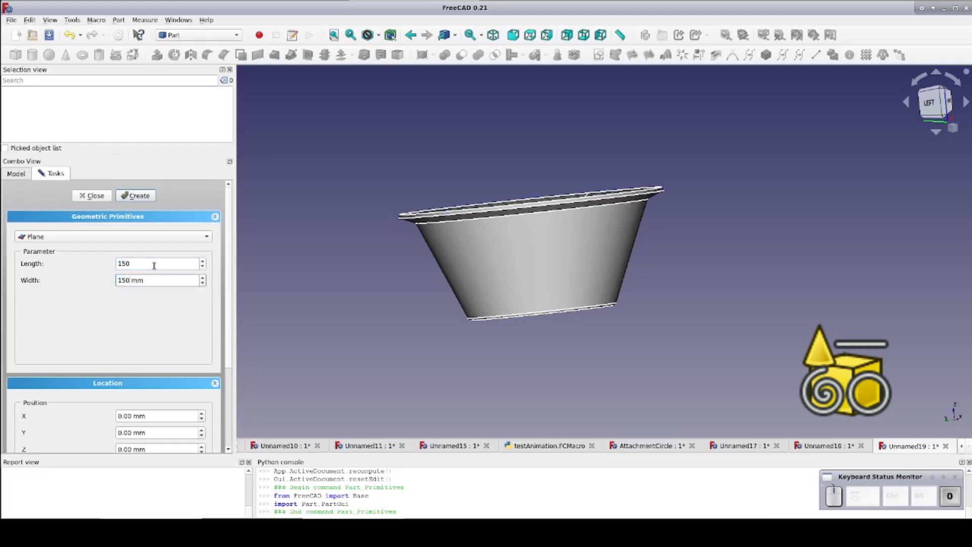
pyautogui.click(136, 195)
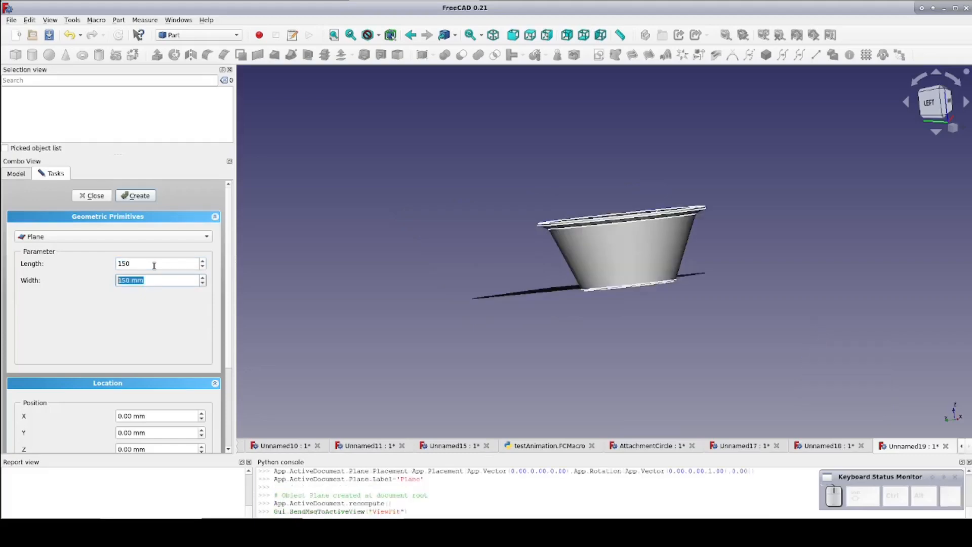
pyautogui.moveTo(934, 117)
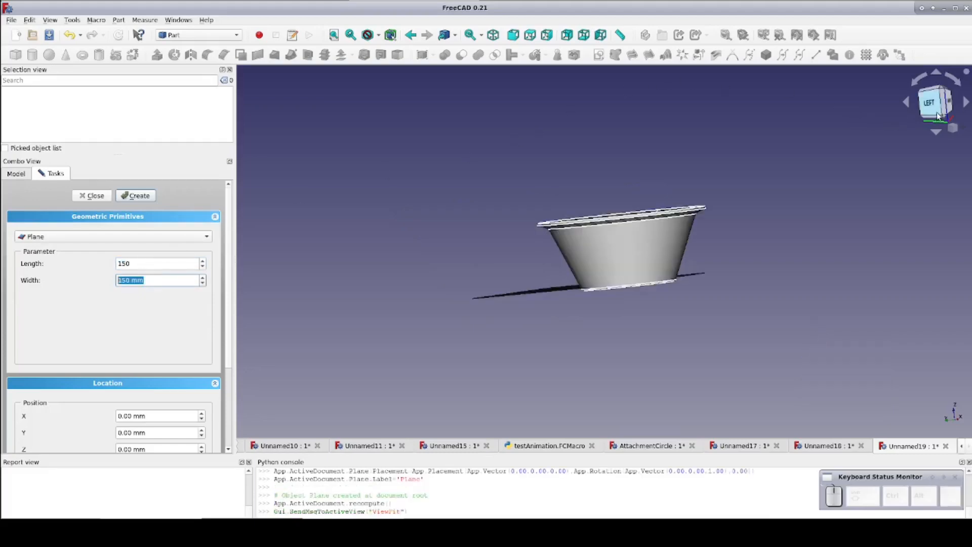
# - Rotate the plane upright through the cup in Left view, then select it with the Offset
pyautogui.click(932, 103)
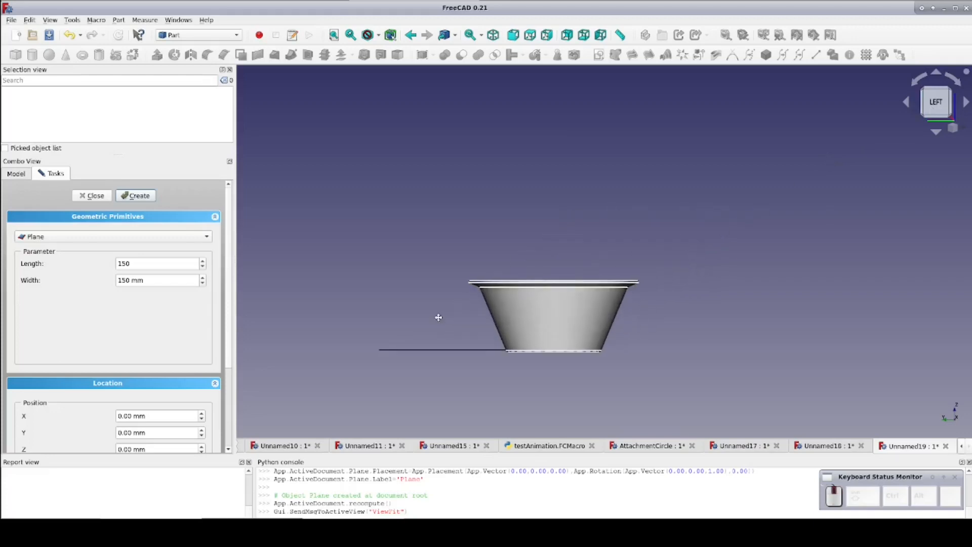
pyautogui.rightClick(445, 352)
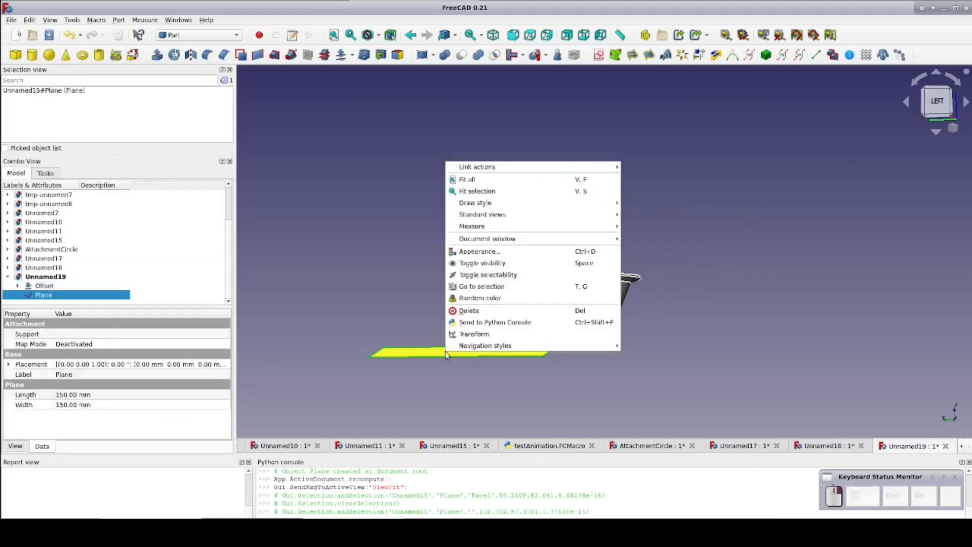
pyautogui.click(474, 334)
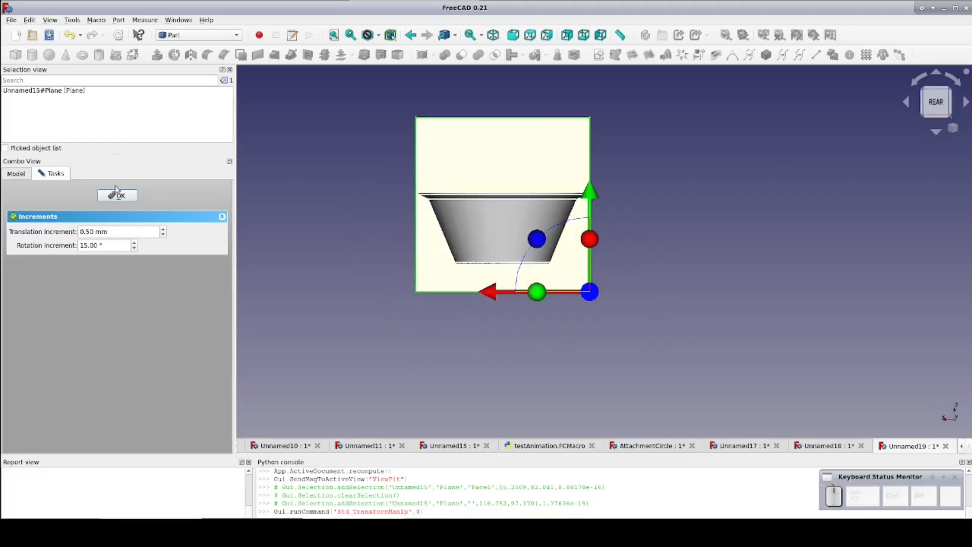
pyautogui.click(118, 194)
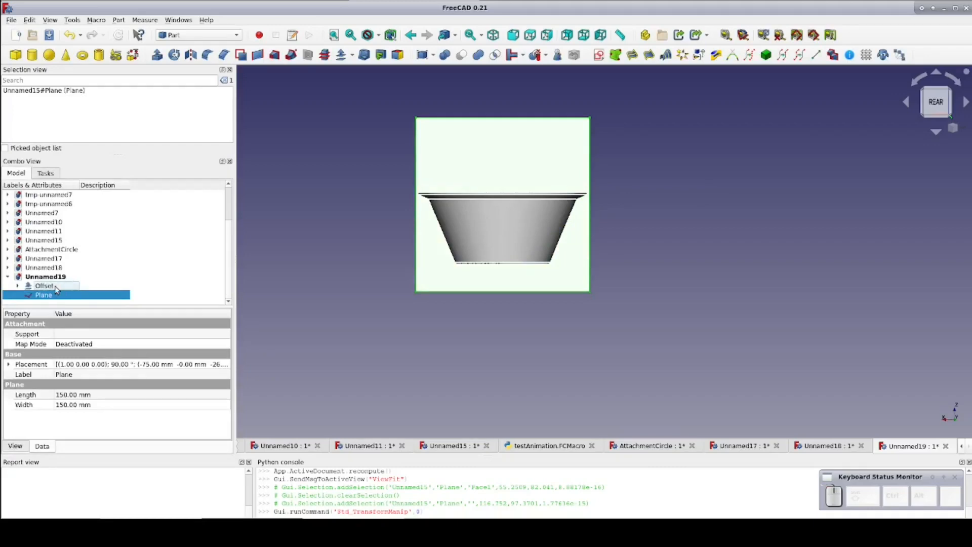
pyautogui.click(44, 285)
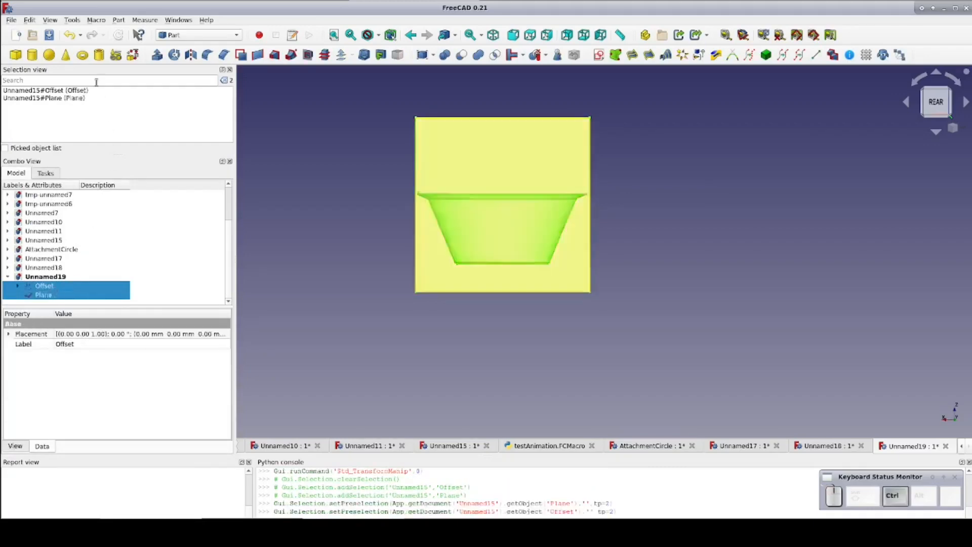
# - Slice the Offset cup apart with the plane and show only one half
pyautogui.click(118, 20)
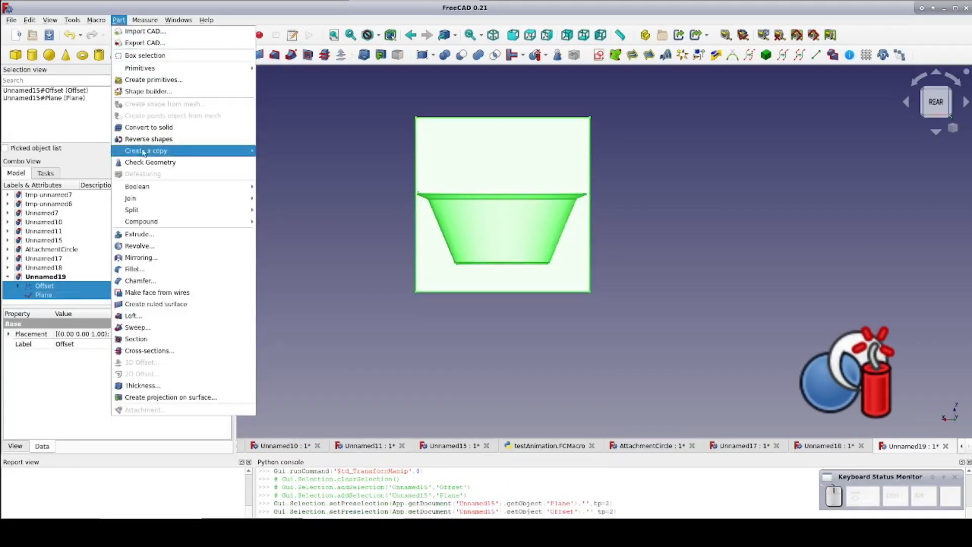
pyautogui.moveTo(131, 198)
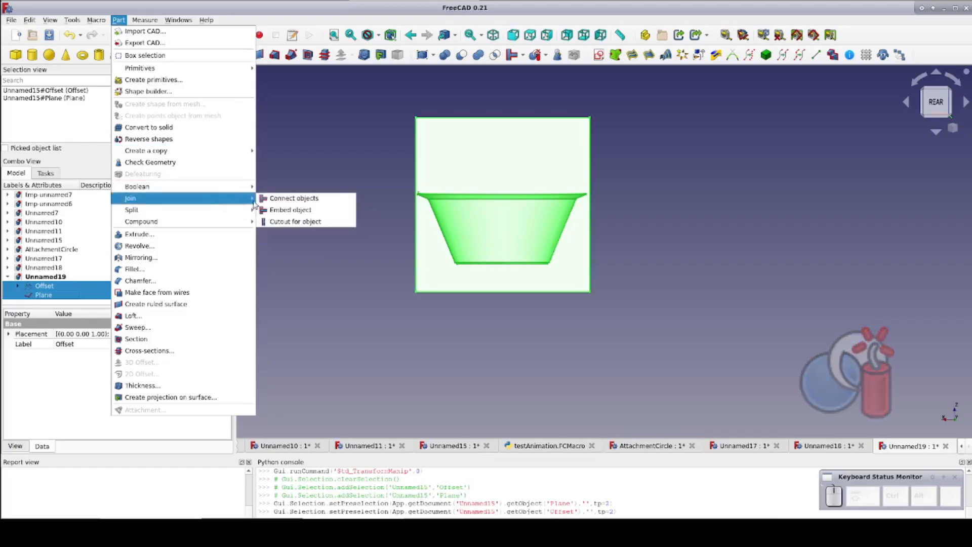
pyautogui.moveTo(131, 209)
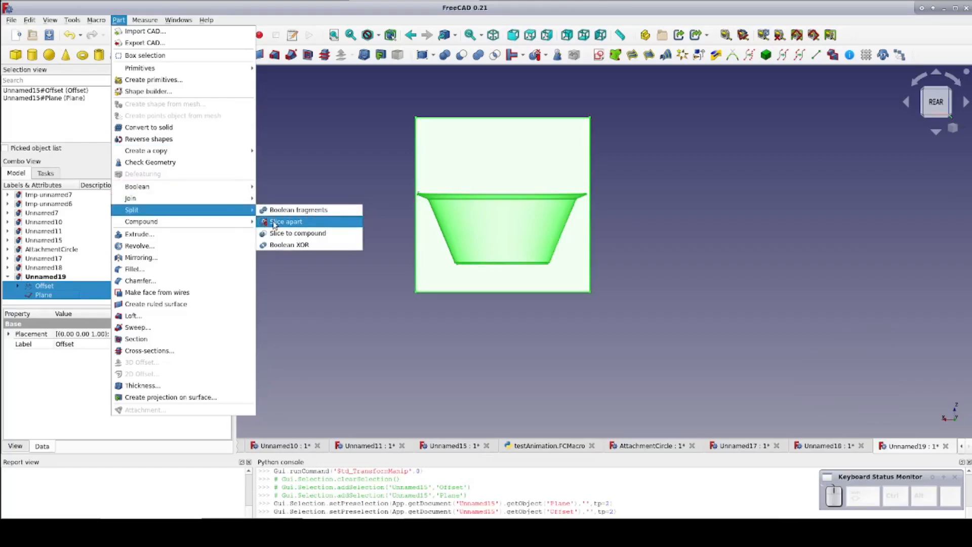
pyautogui.click(286, 221)
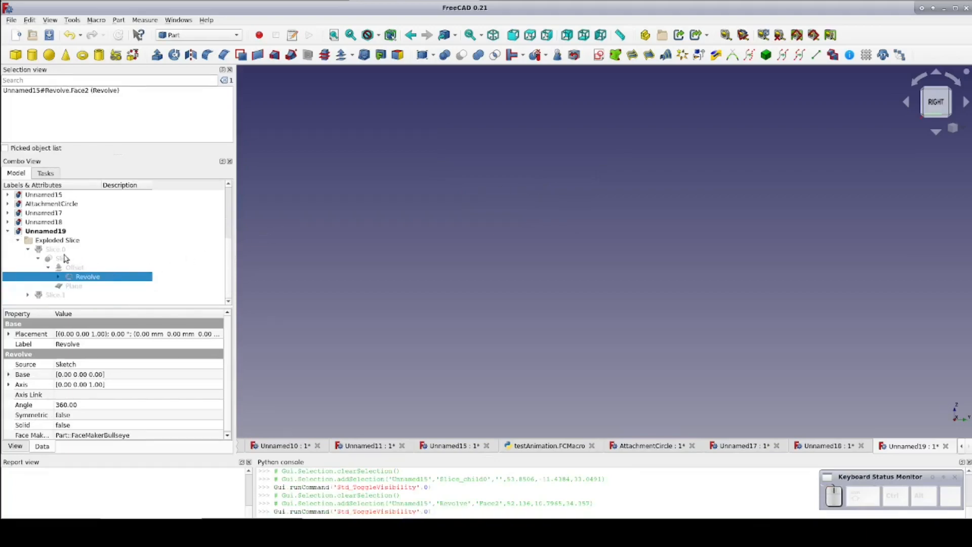
pyautogui.click(50, 249)
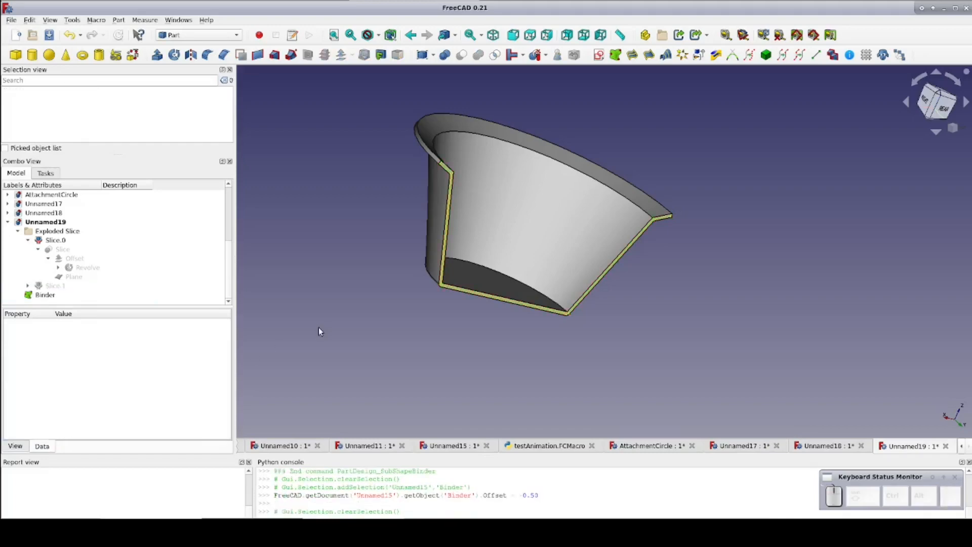
# - Extrude the Binder profile into a tongue, cut the groove and union the tongue
pyautogui.click(45, 294)
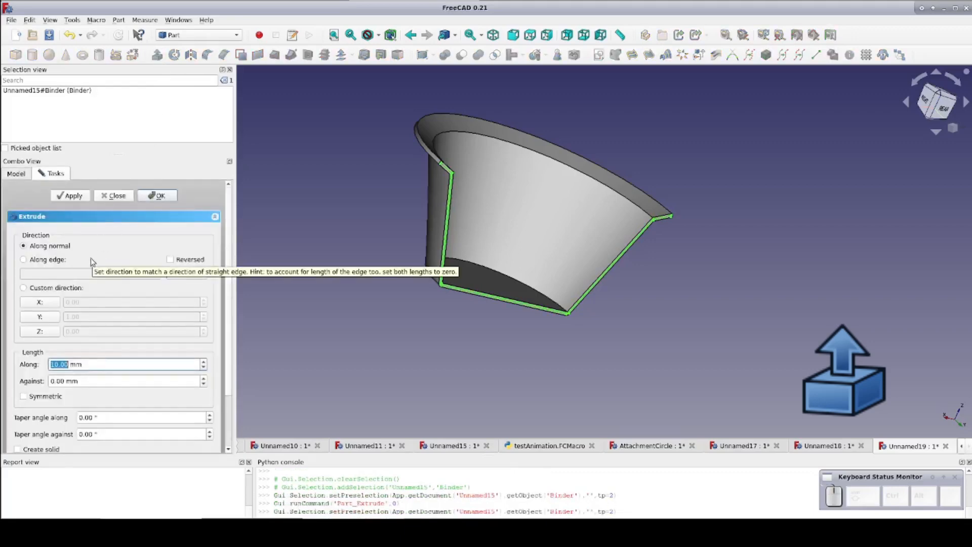
pyautogui.click(158, 195)
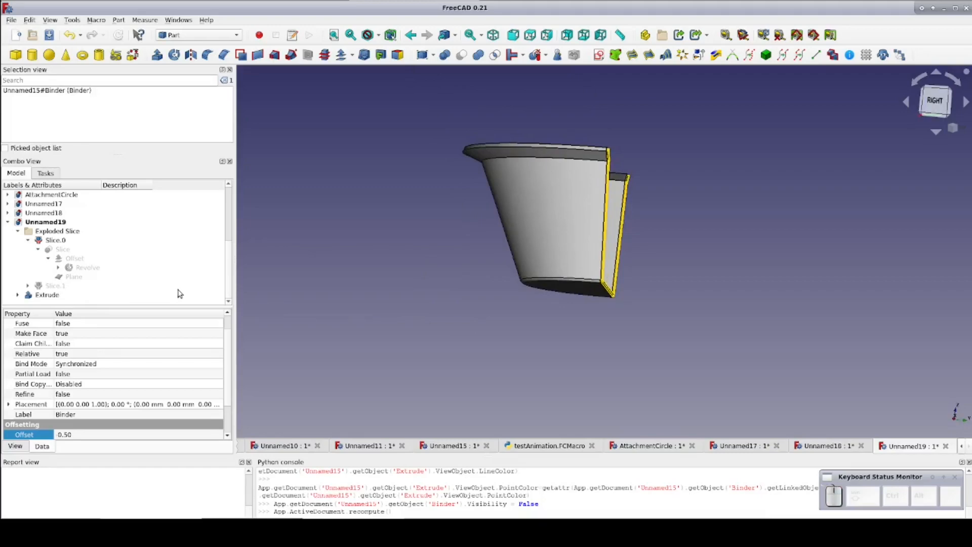
pyautogui.moveTo(69, 289)
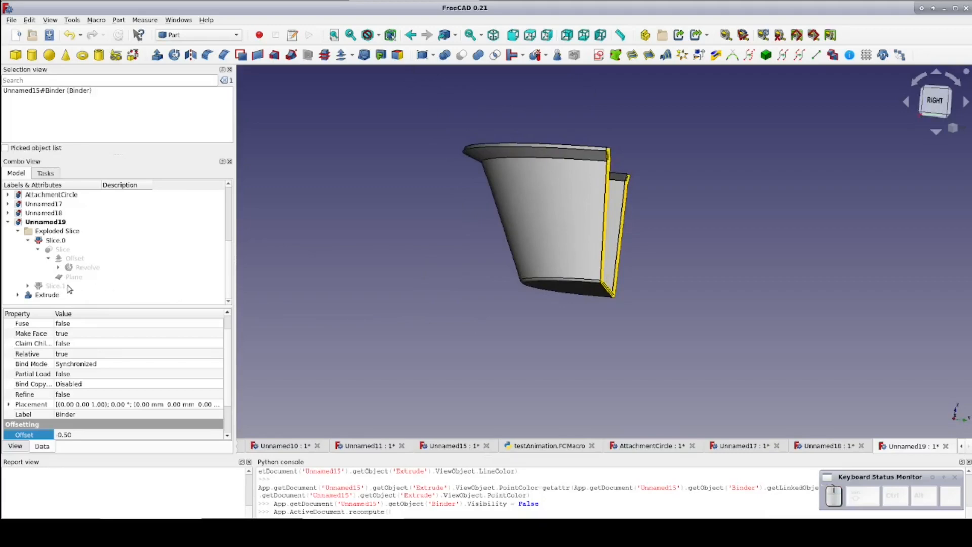
pyautogui.click(50, 285)
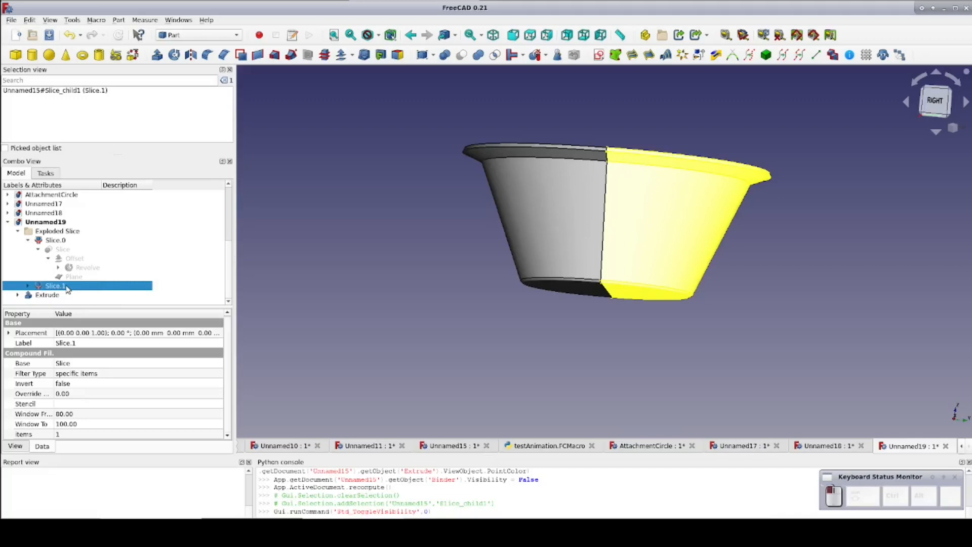
pyautogui.click(47, 295)
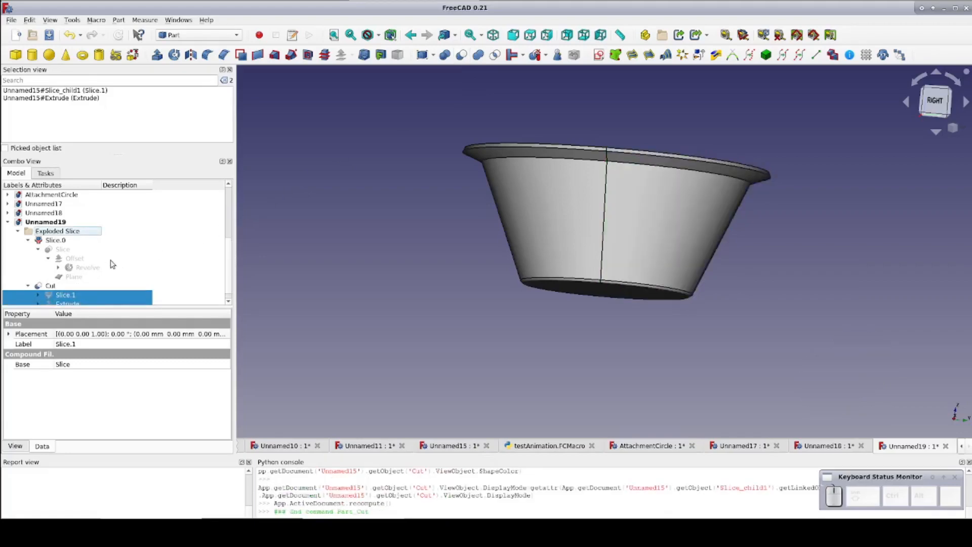
pyautogui.click(65, 285)
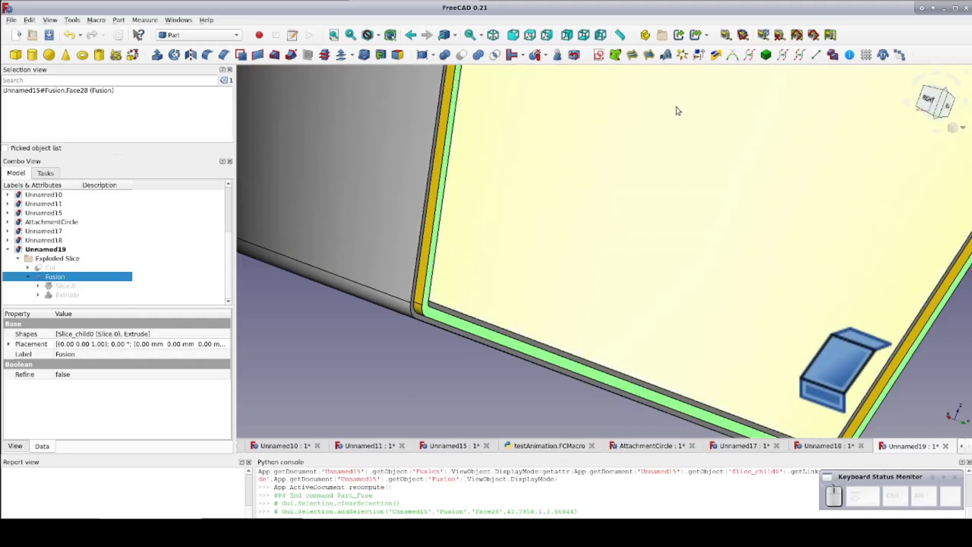
pyautogui.moveTo(225, 55)
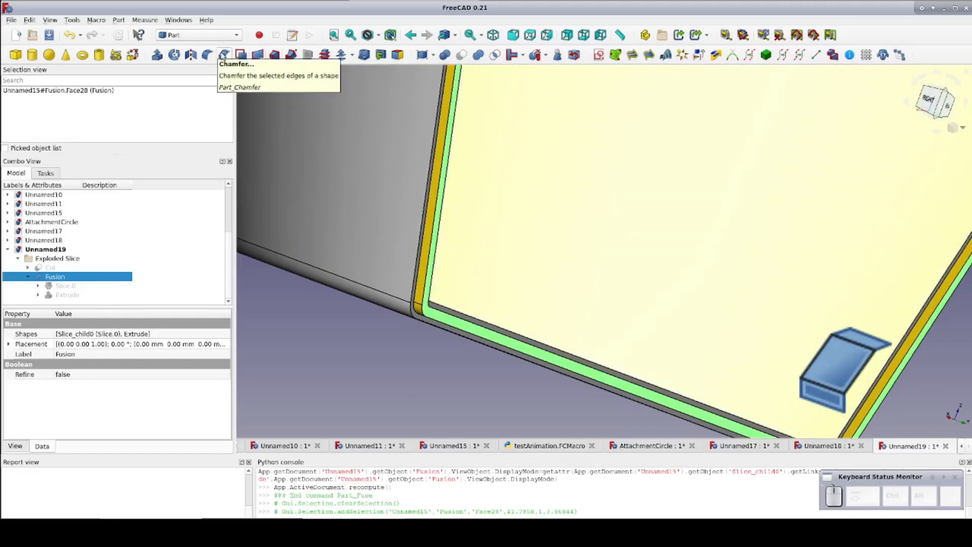
# - Chamfer the tongue faces by 0.2 mm and show the Cut and Chamfer halves together
pyautogui.click(223, 54)
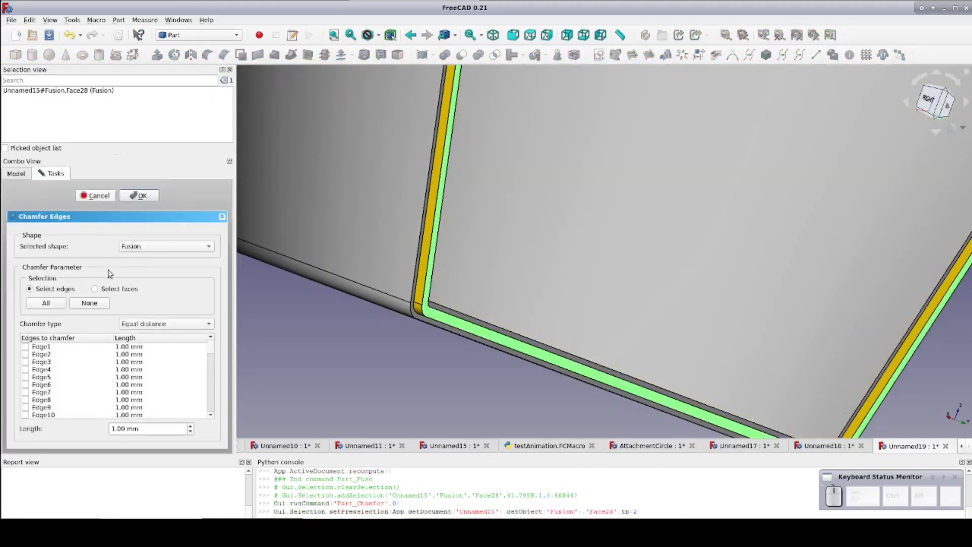
pyautogui.click(95, 288)
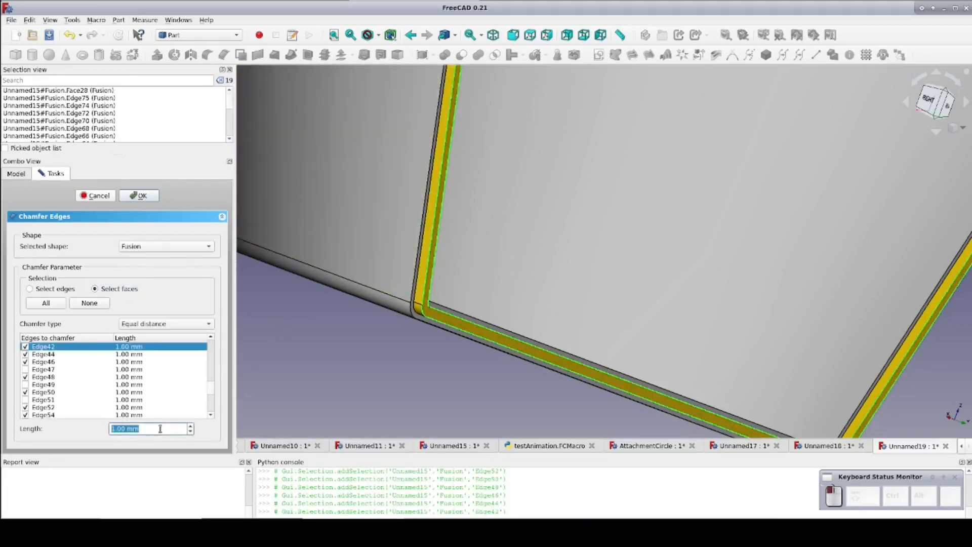
pyautogui.write('0.2')
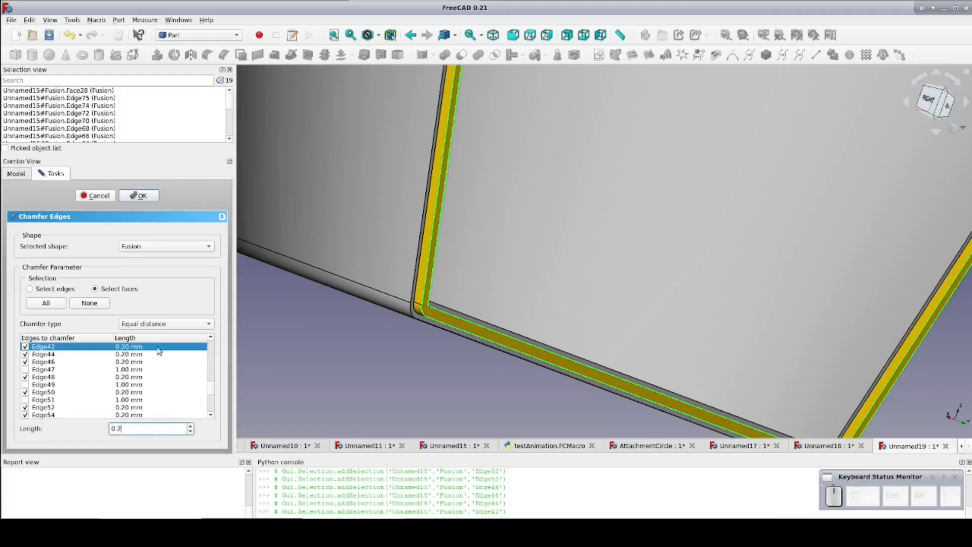
pyautogui.click(142, 195)
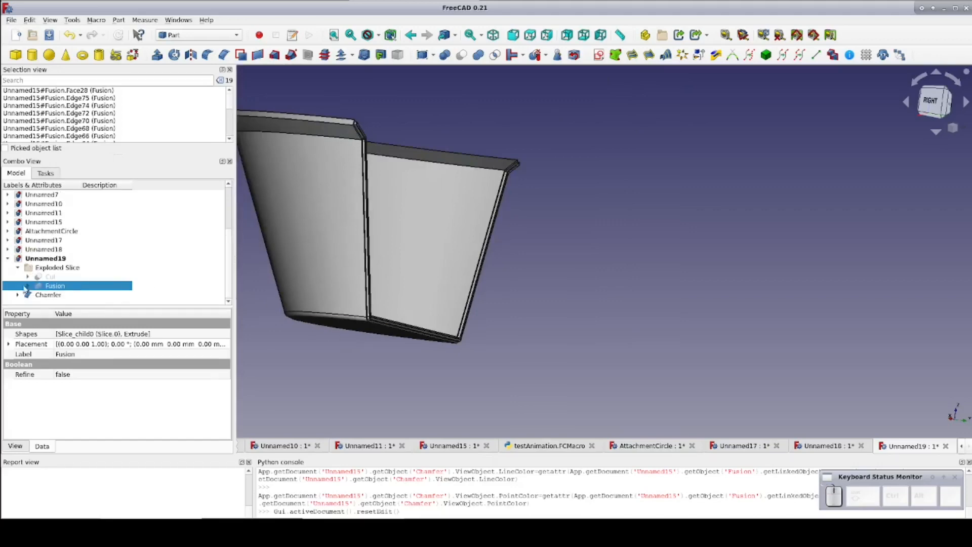
pyautogui.click(45, 275)
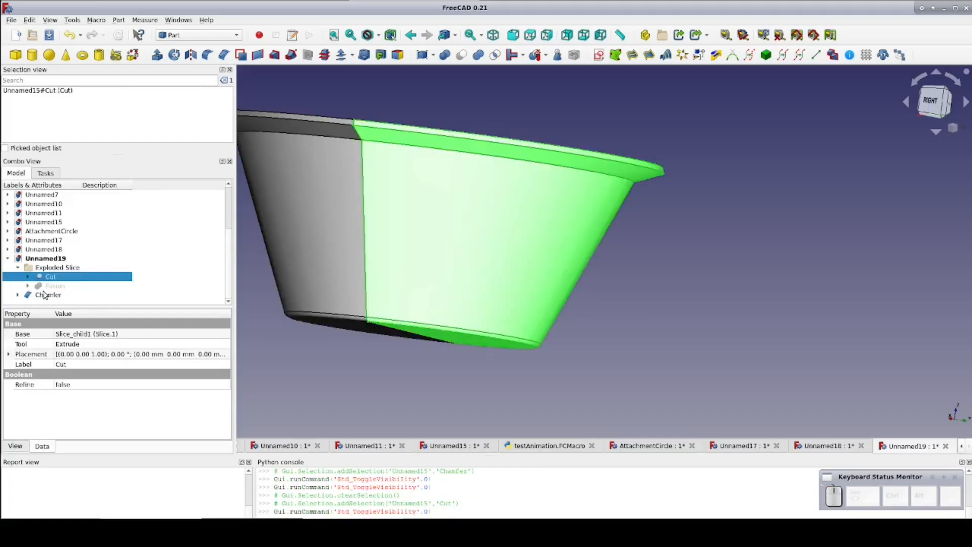
pyautogui.click(46, 295)
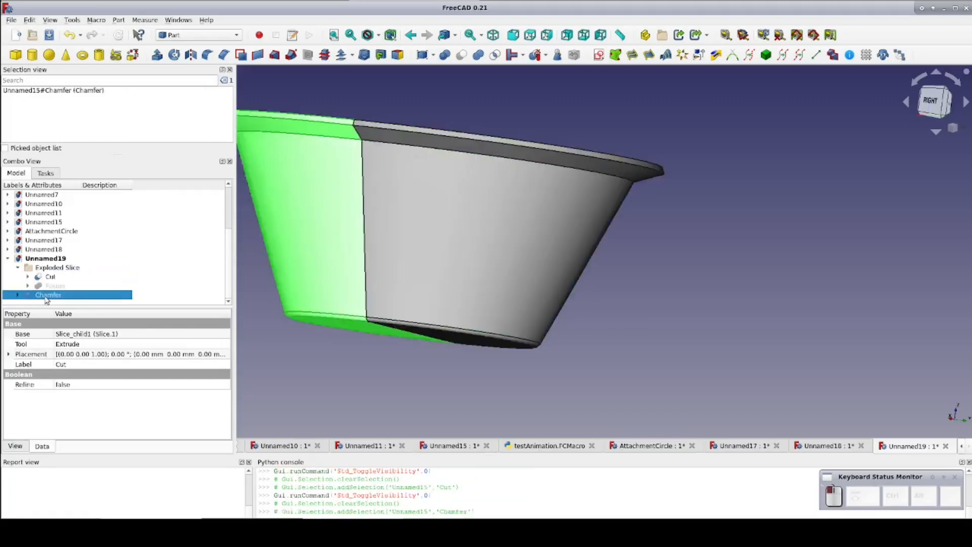